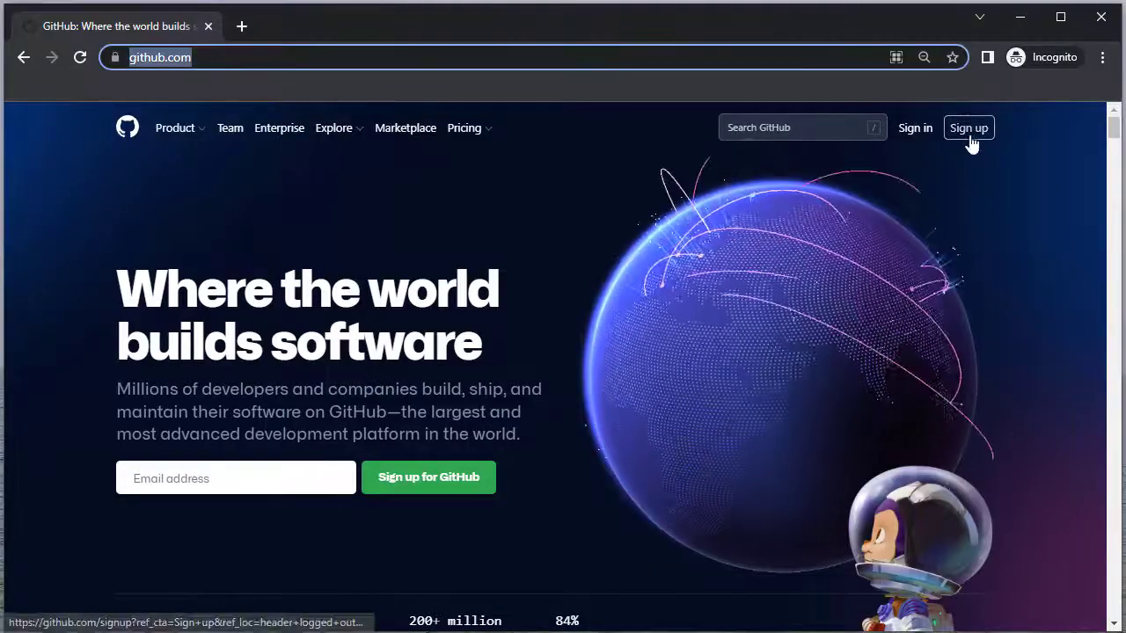
Step: Reach the new-repository form from the personal account's Repositories list
click(967, 127)
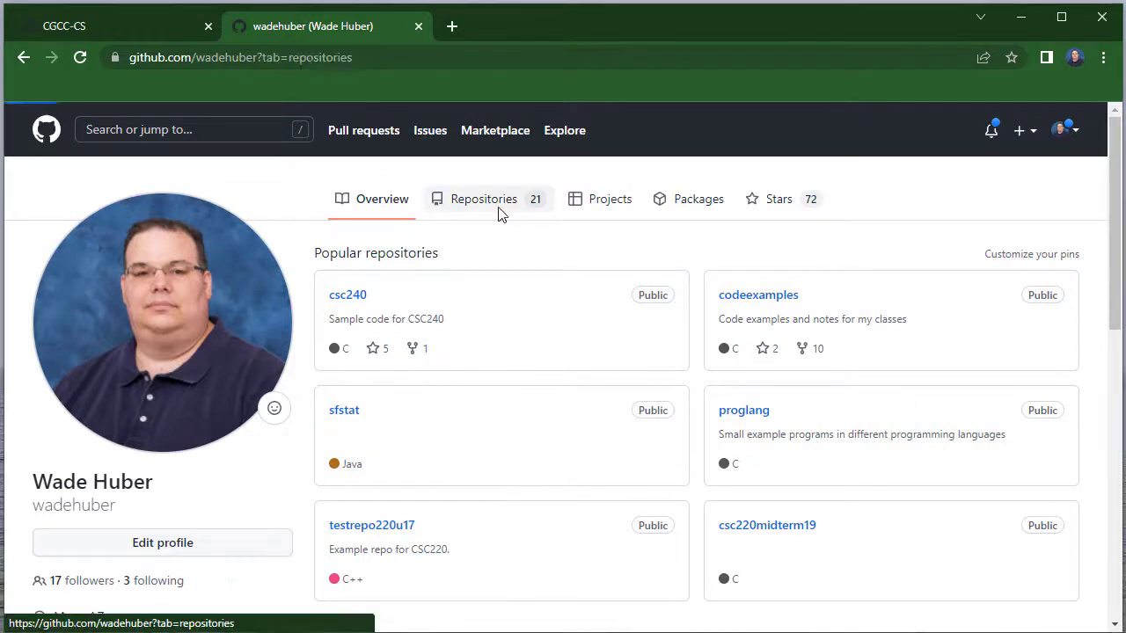
click(482, 197)
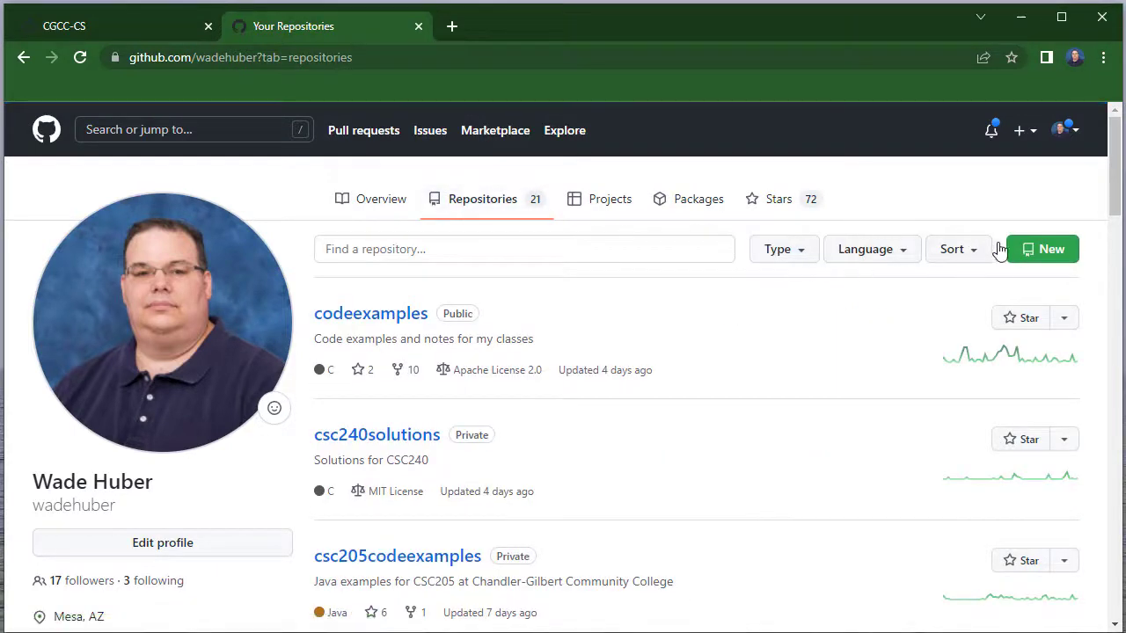
click(1042, 250)
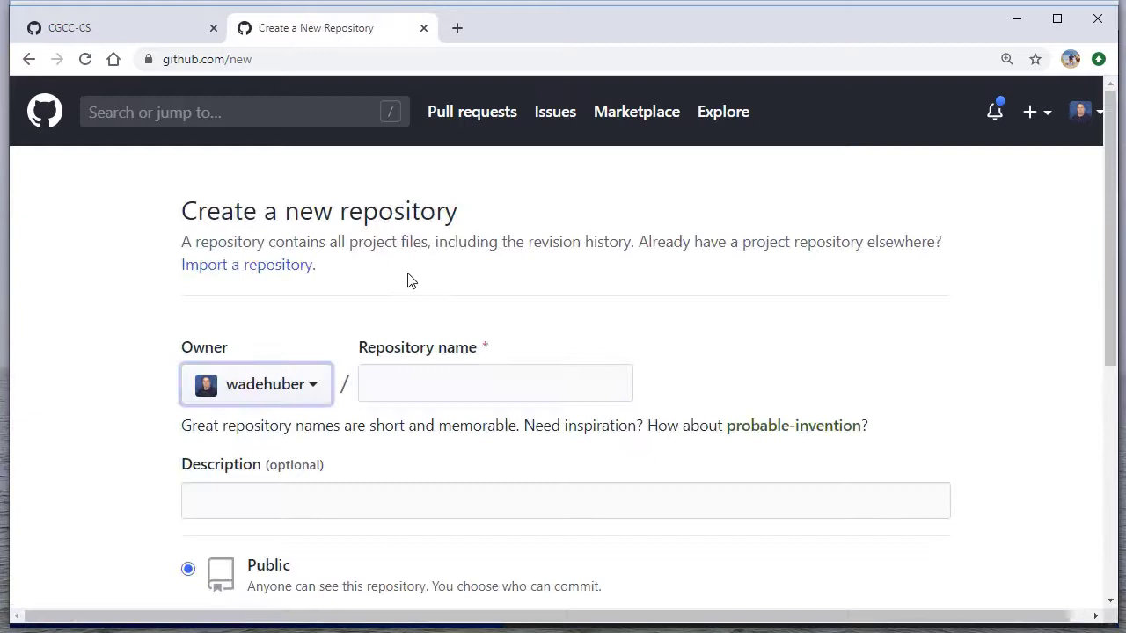
click(494, 384)
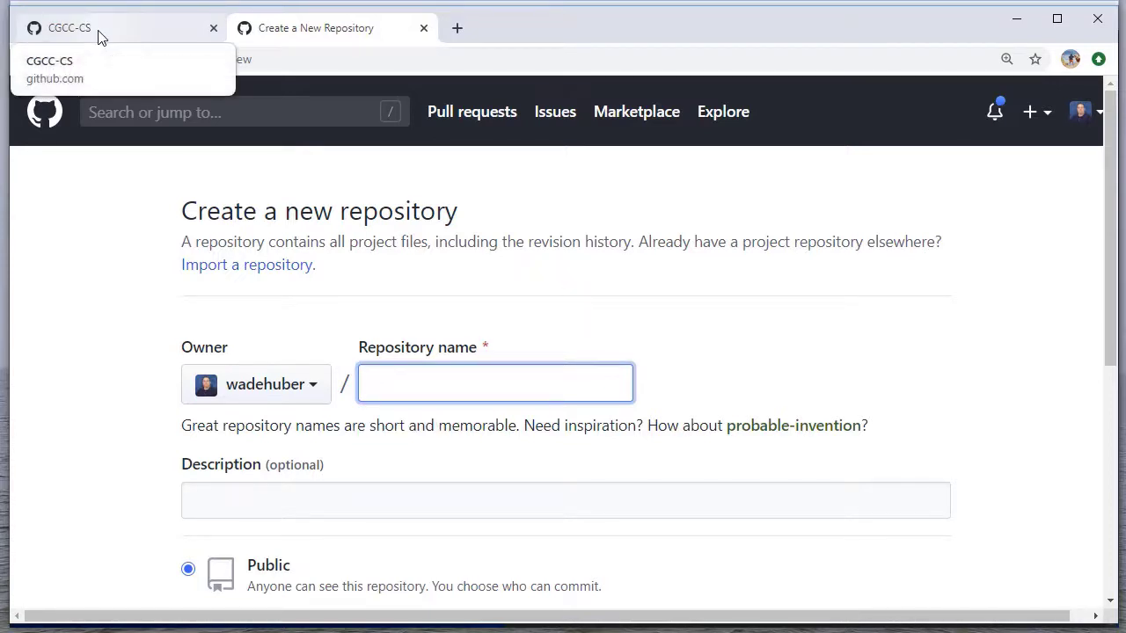
Step: Start a new repository owned by the CGCC-CS organization, ready for a name
click(68, 28)
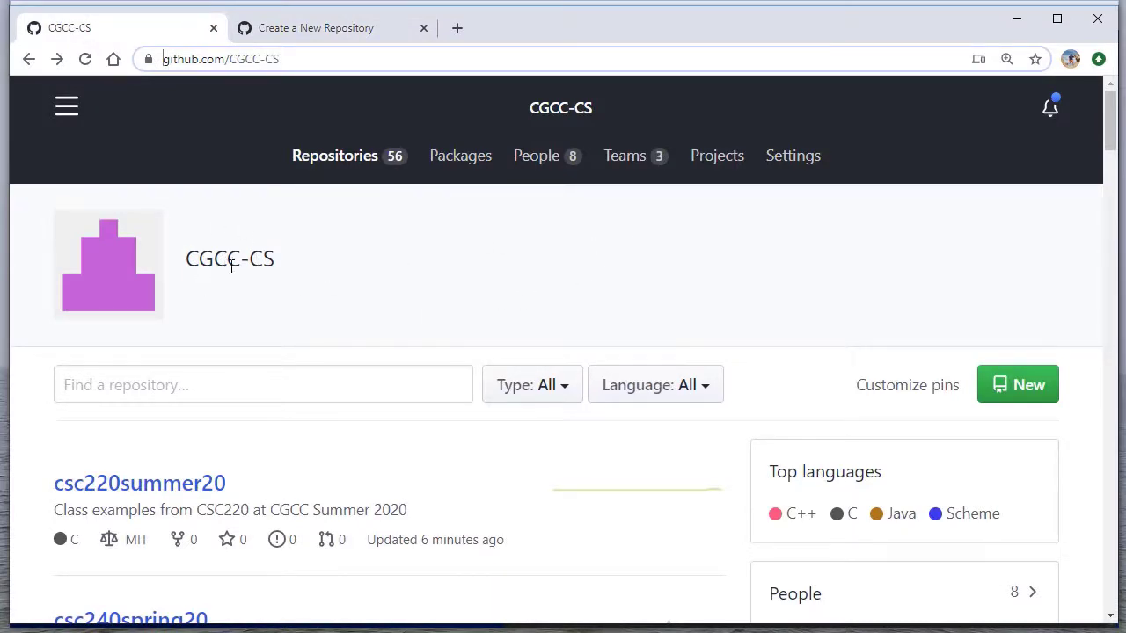
mouse_move(1017, 394)
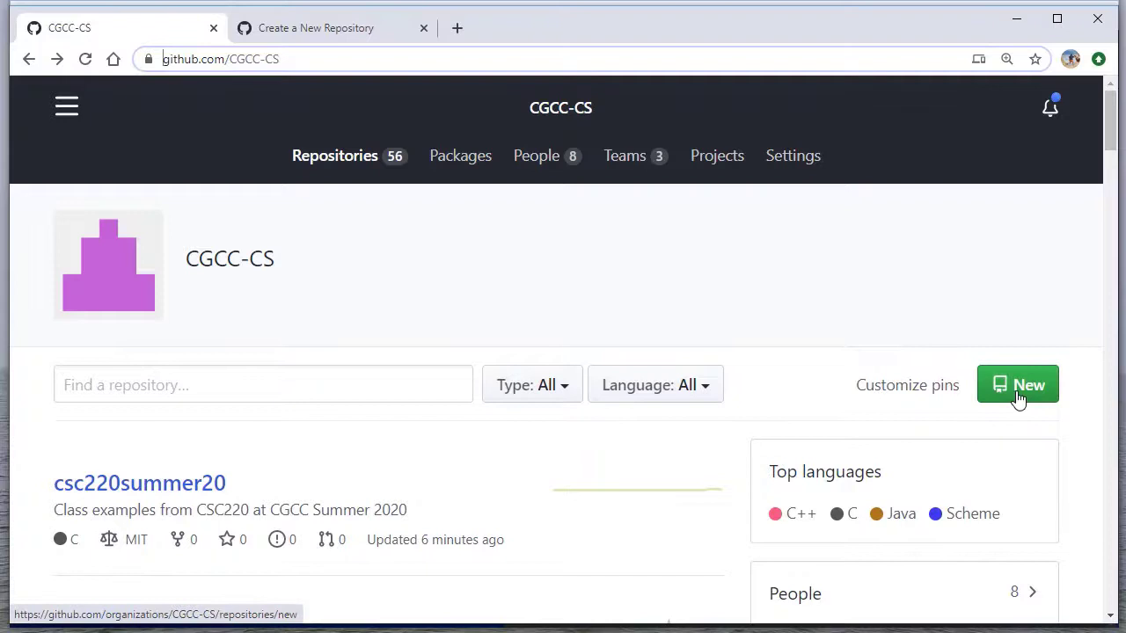
click(1017, 384)
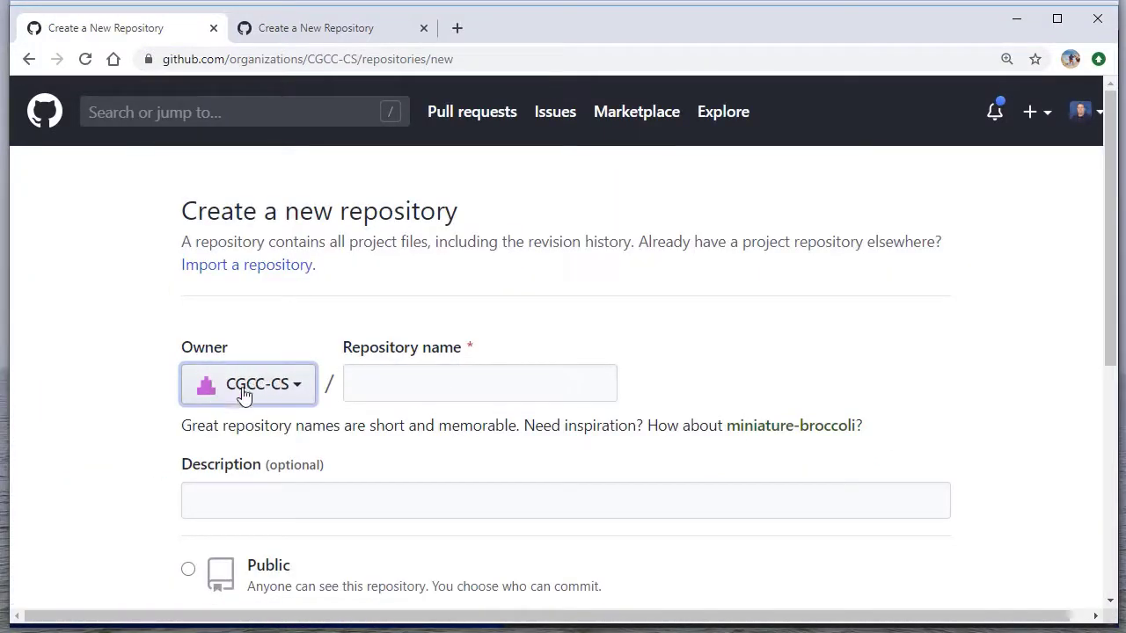
mouse_move(260, 402)
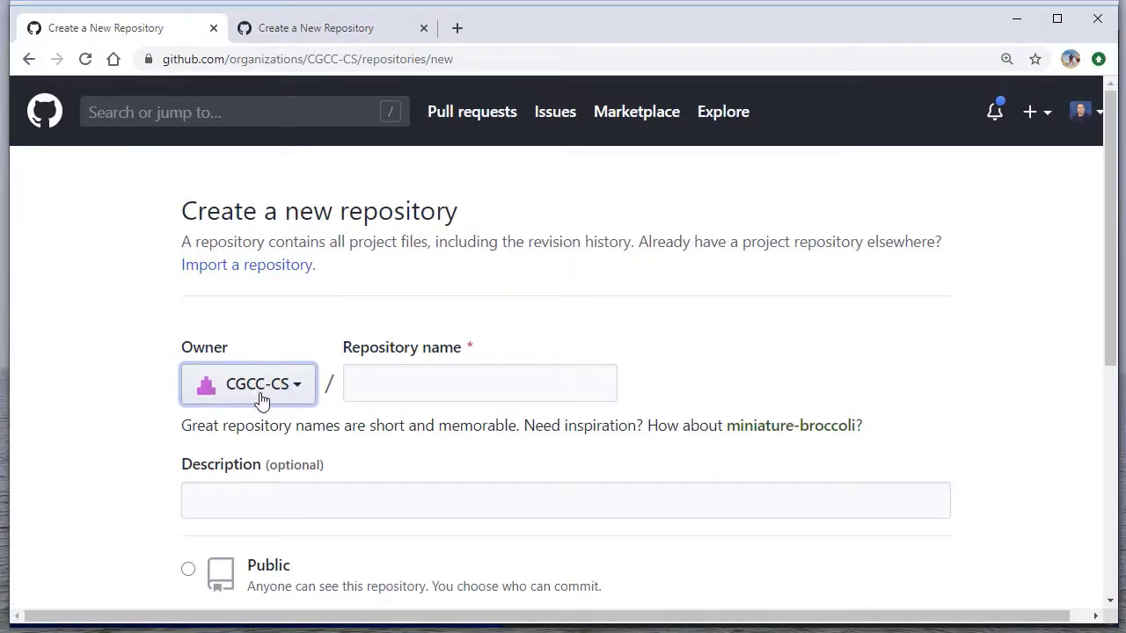
click(478, 383)
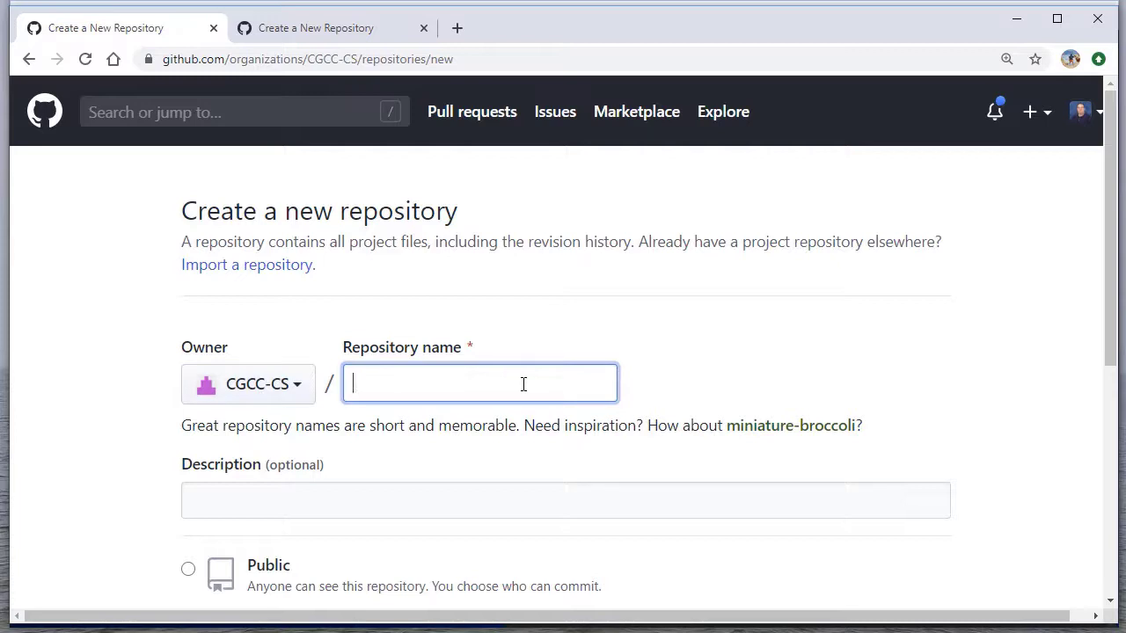
Step: Name the repository github-video-example, add an example description, and keep visibility Private
text(github-example)
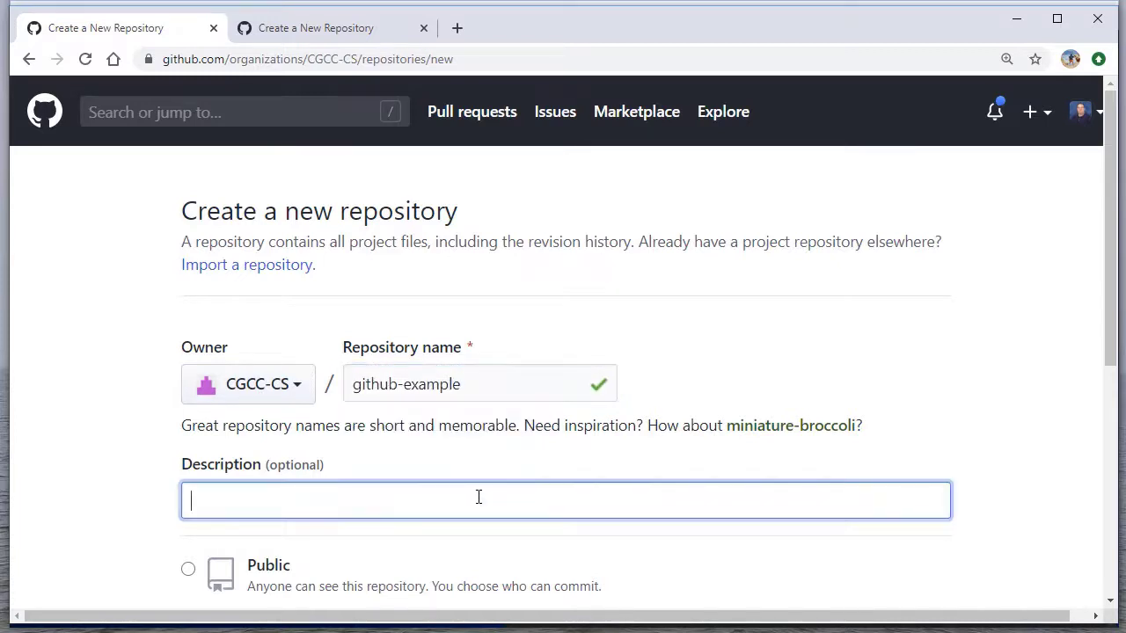
text(Ex)
click(480, 384)
text(-video)
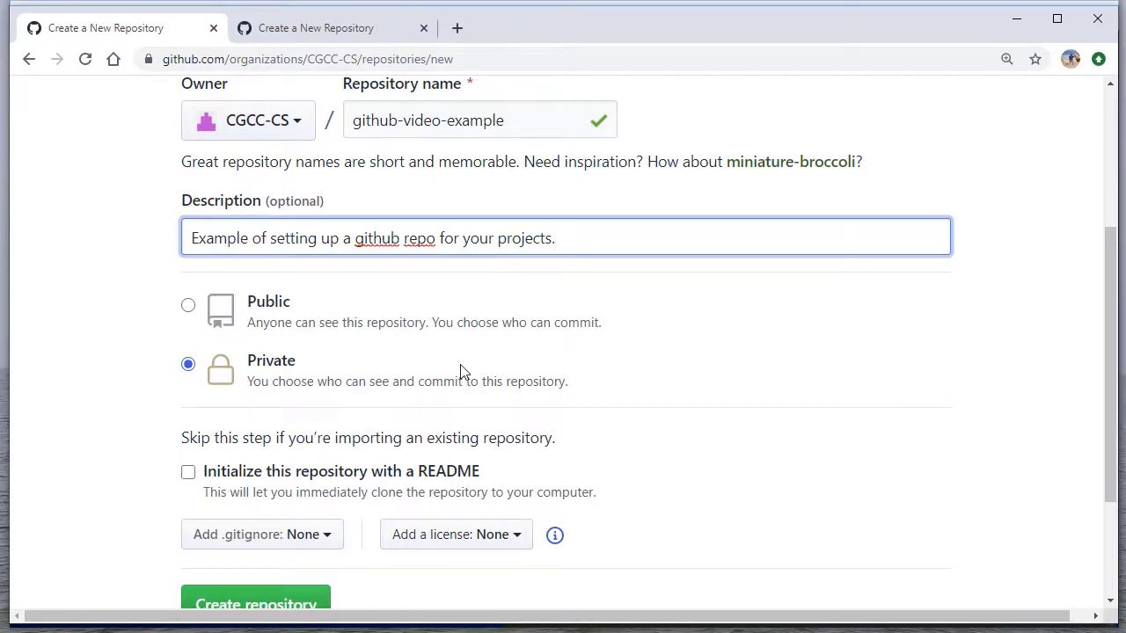
mouse_move(345, 364)
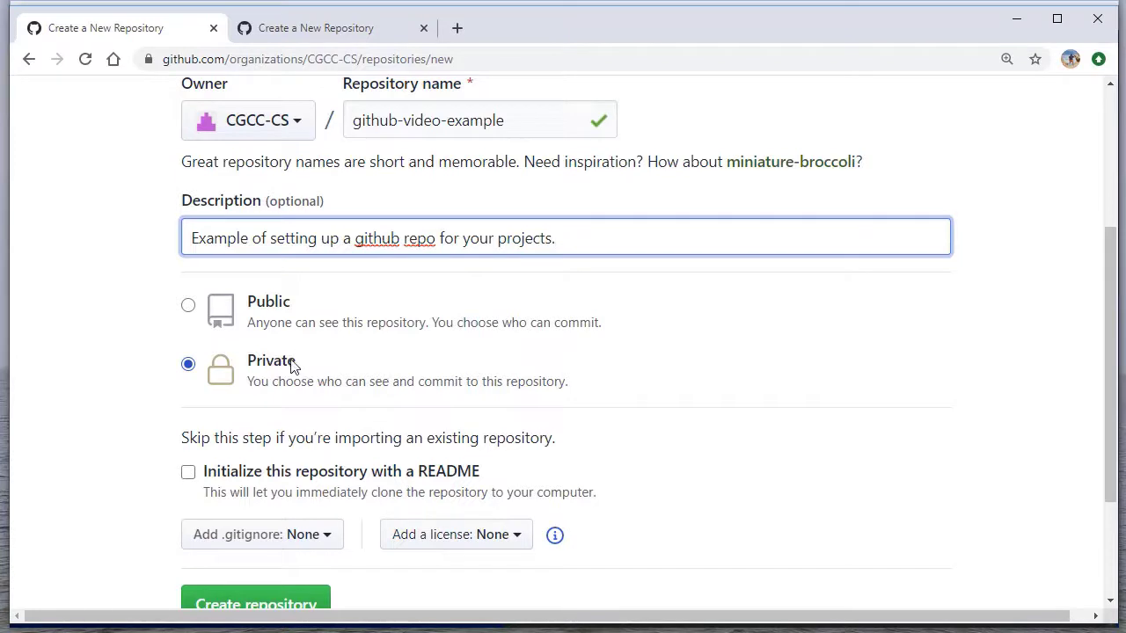
click(189, 306)
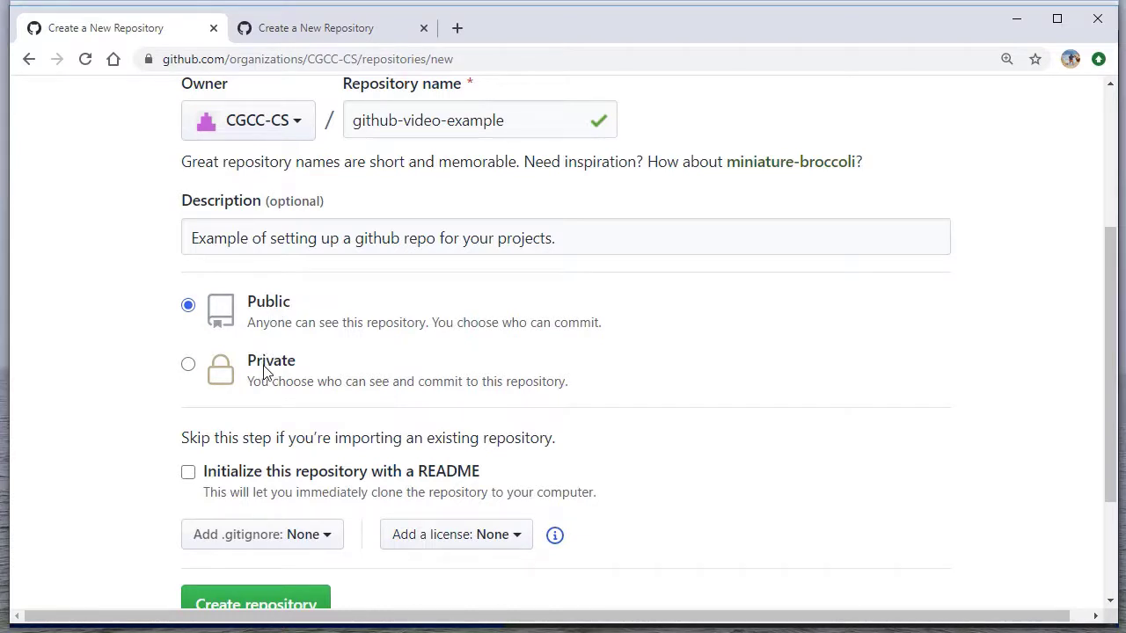
click(188, 365)
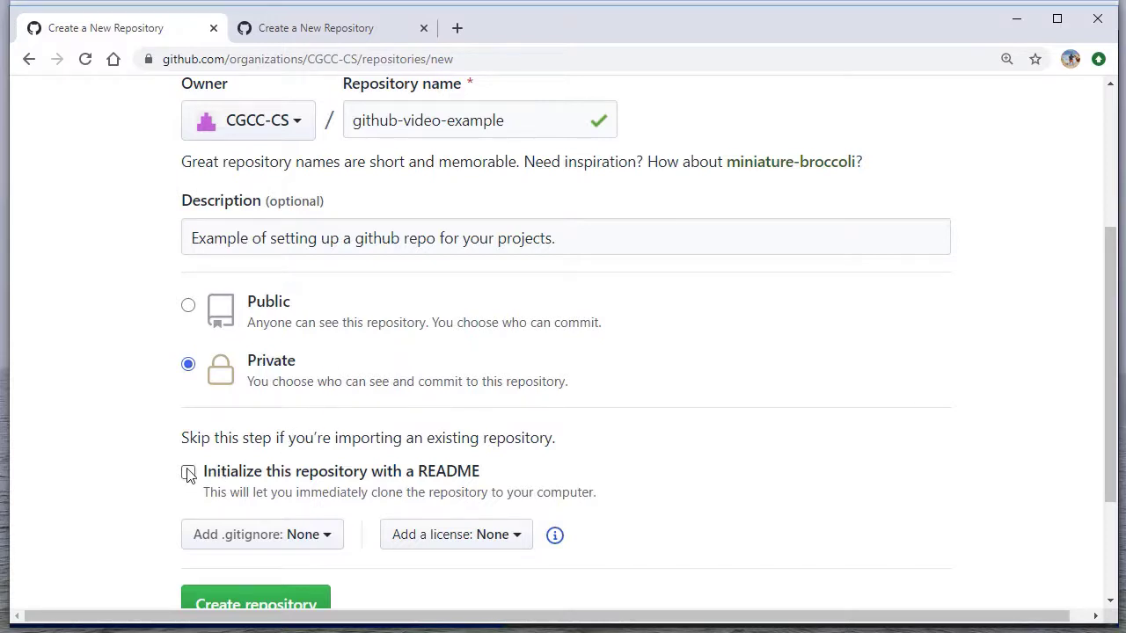
Step: Include a README, a .gitignore and the MIT License, then create the repository
click(188, 472)
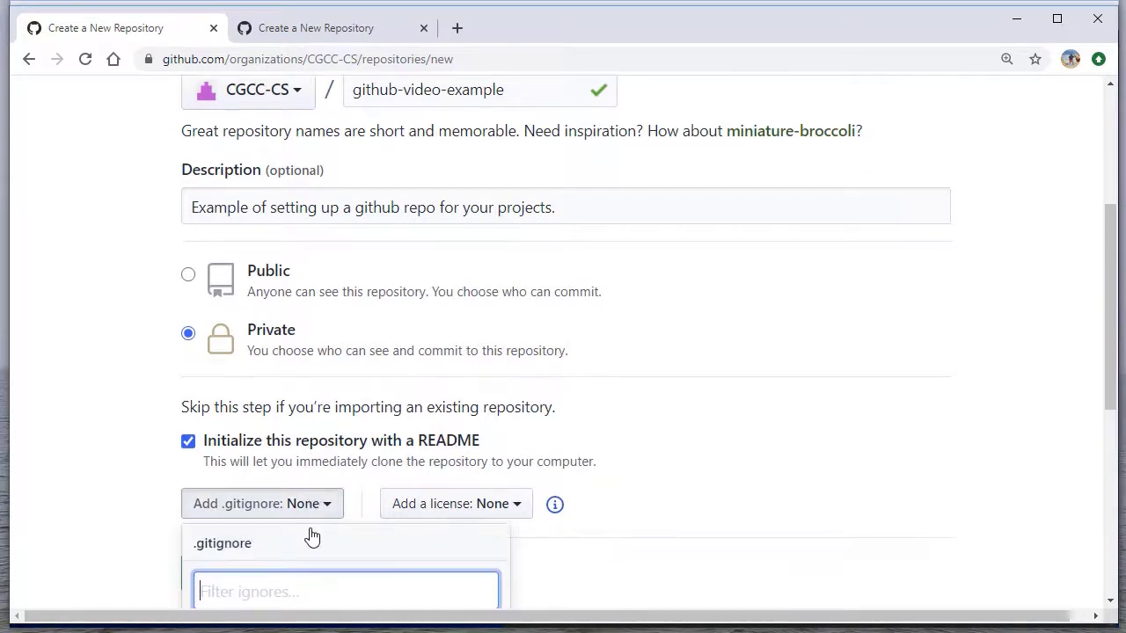
scroll(down, 3)
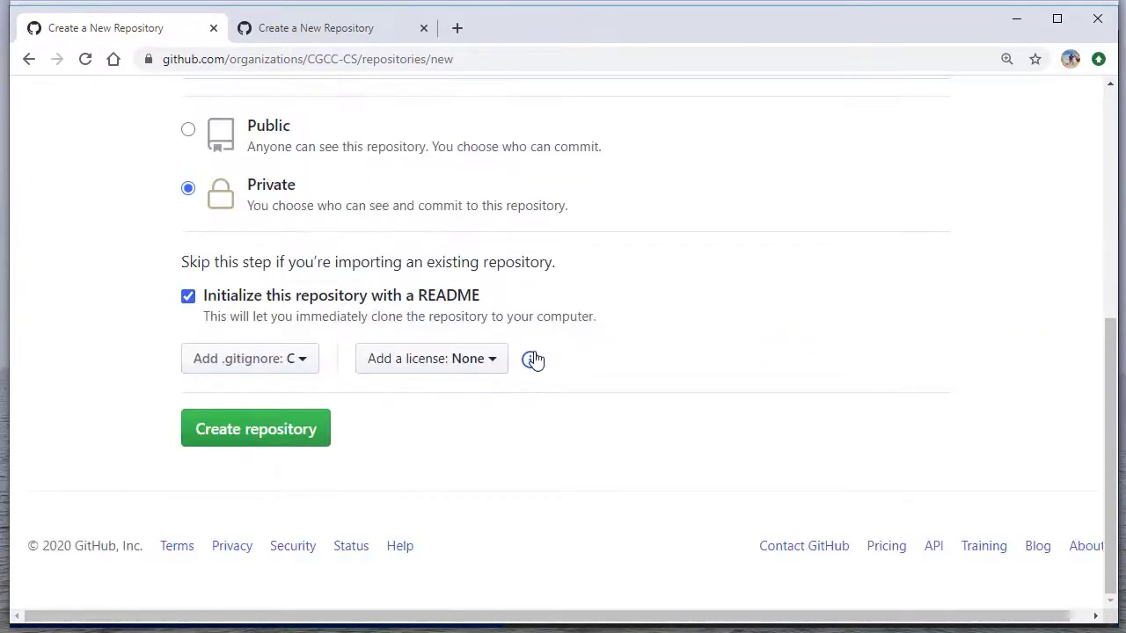
click(431, 359)
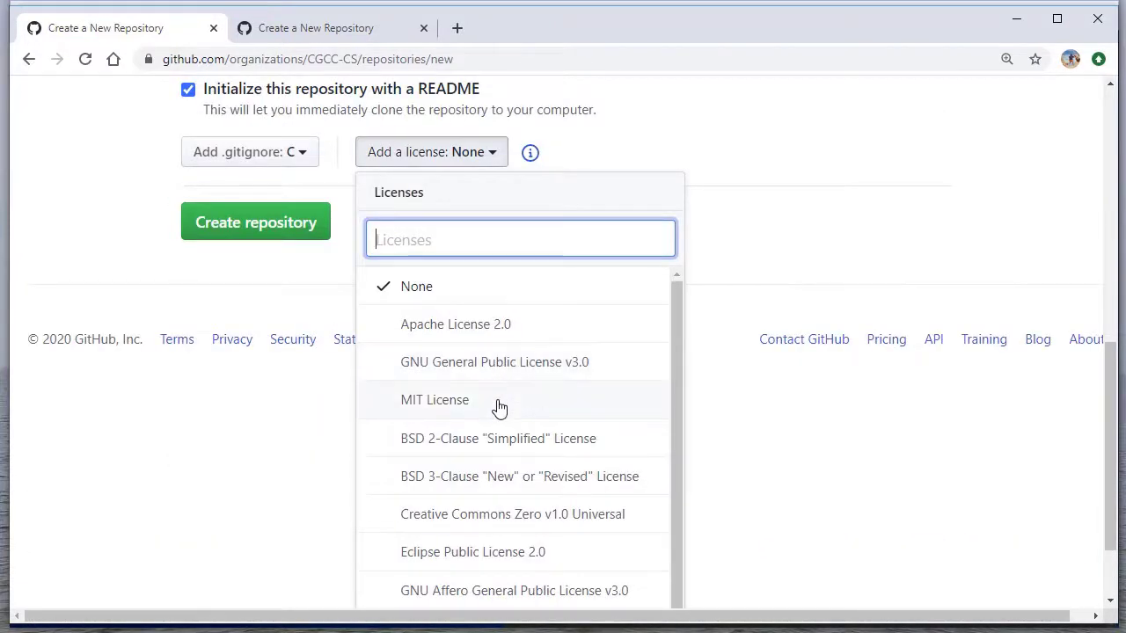
click(435, 400)
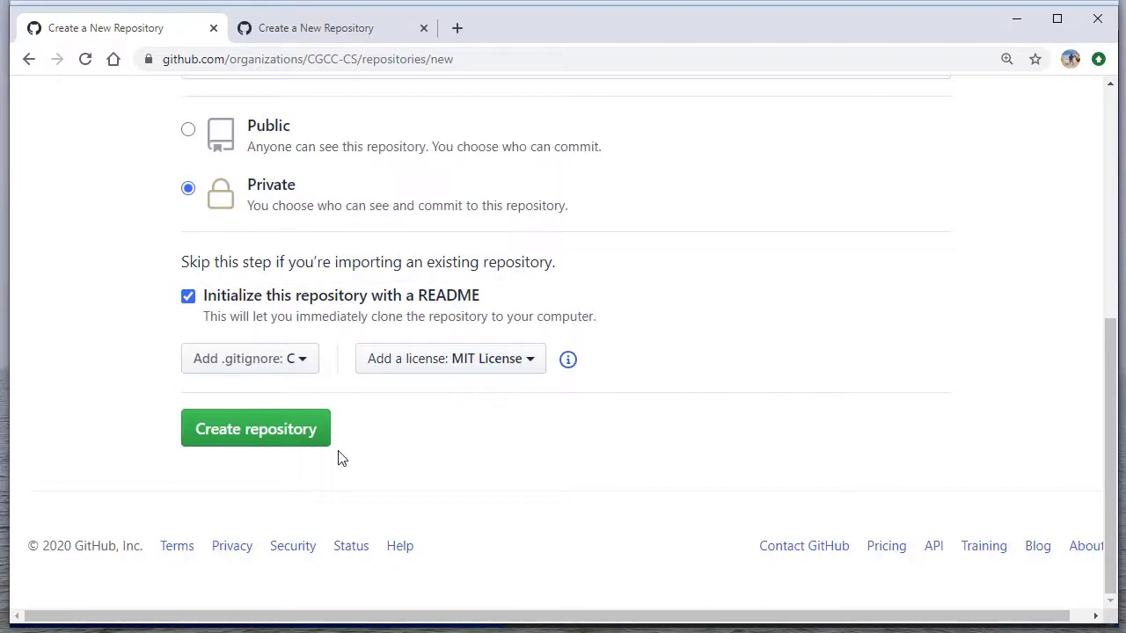
mouse_move(331, 457)
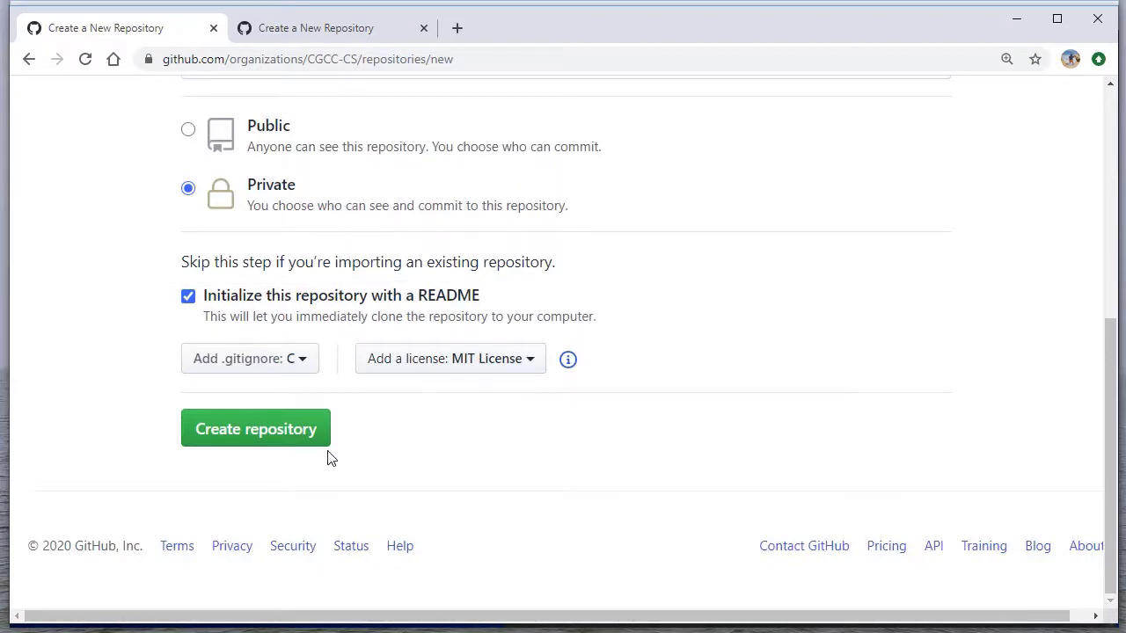
click(255, 429)
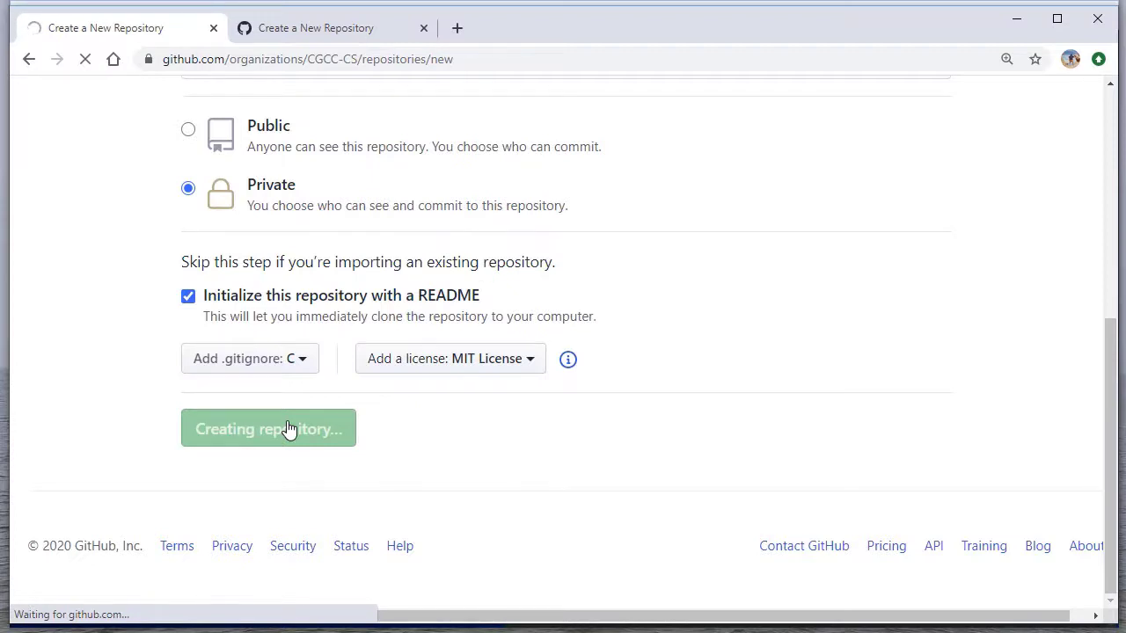
Step: View the new CGCC-CS/github-video-example repository page and select its web address
click(267, 430)
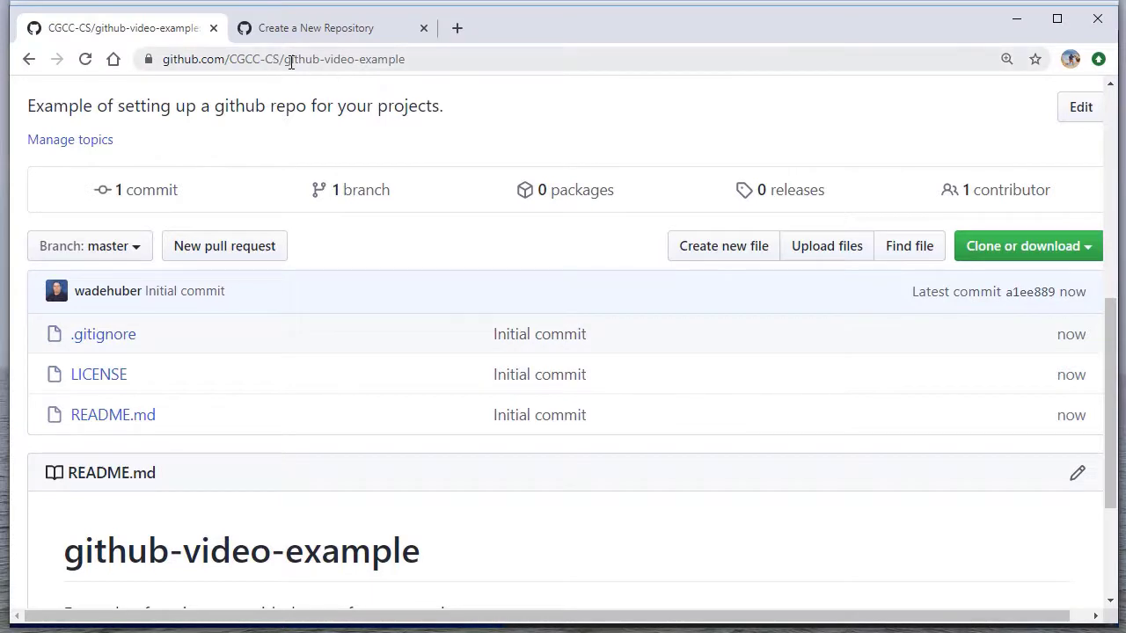
click(282, 60)
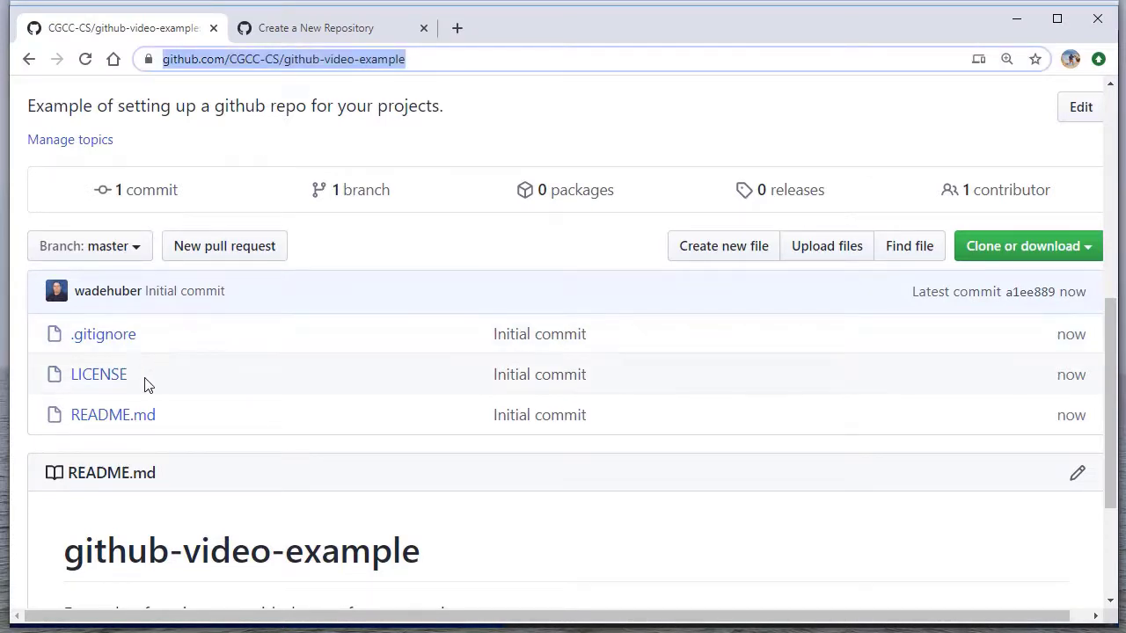
mouse_move(351, 552)
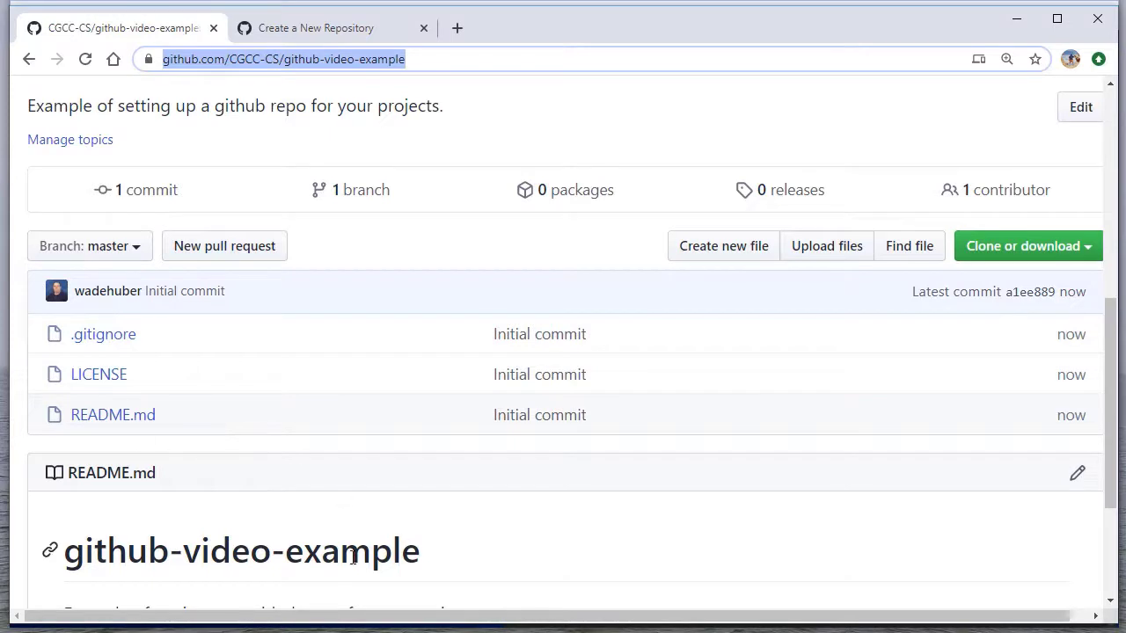
scroll(down, 3)
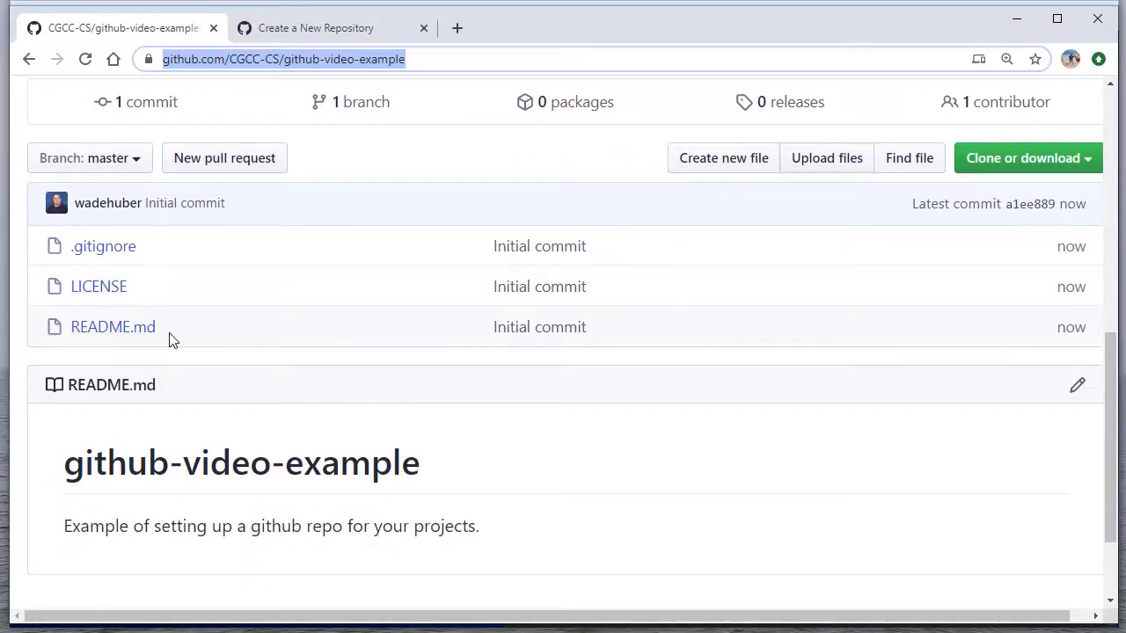
mouse_move(183, 401)
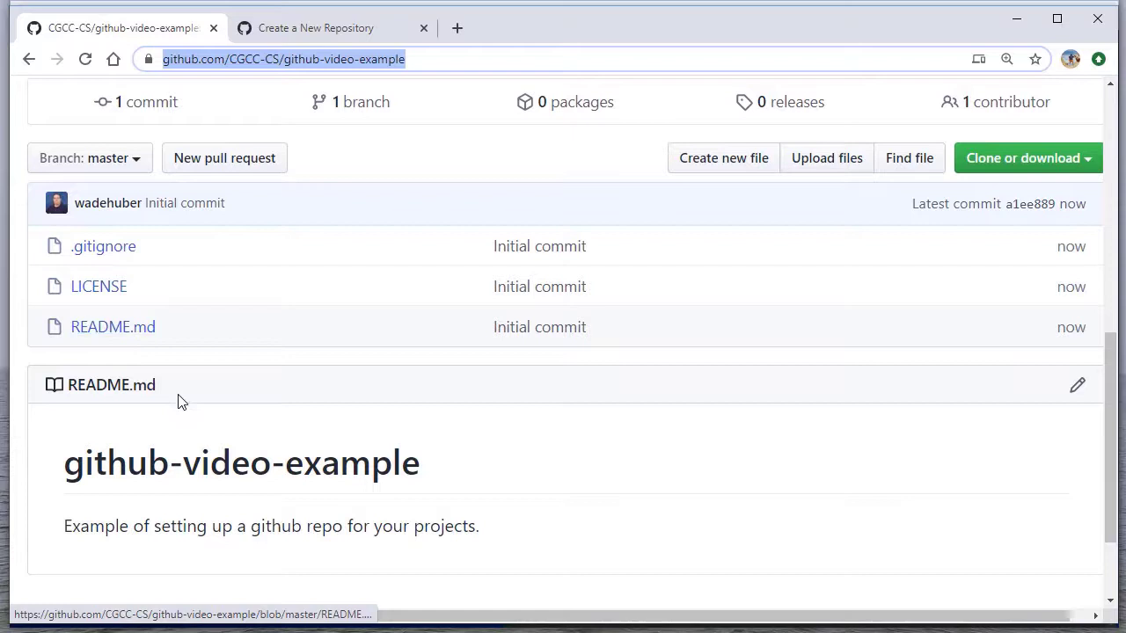
mouse_move(396, 413)
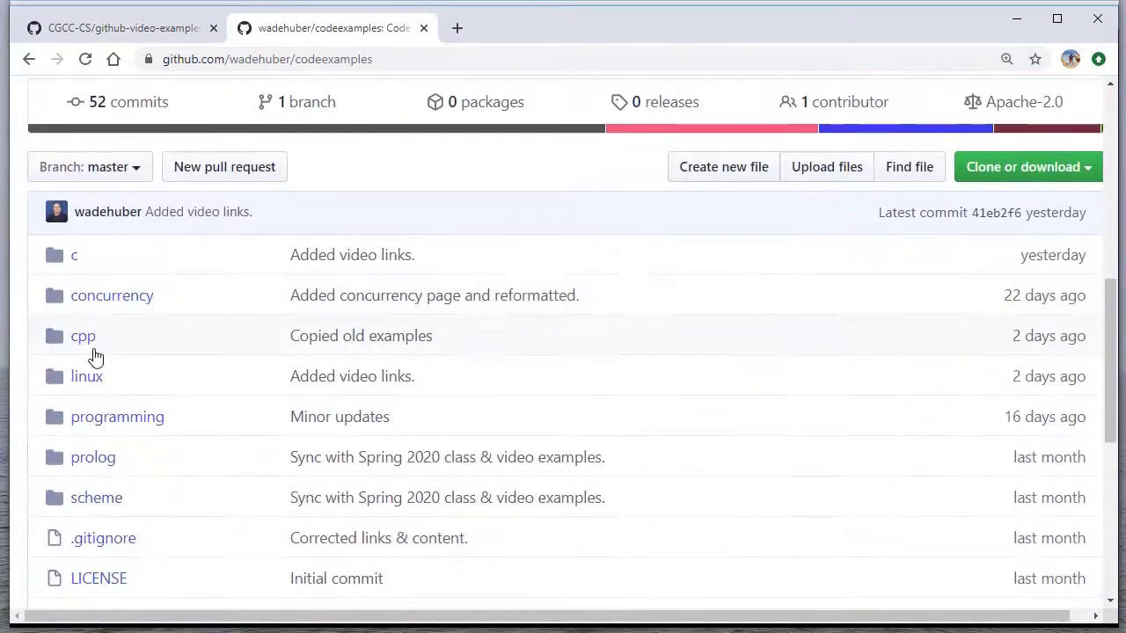
Step: Browse a folder's notes in the codeexamples repository and go back to its main page
click(74, 255)
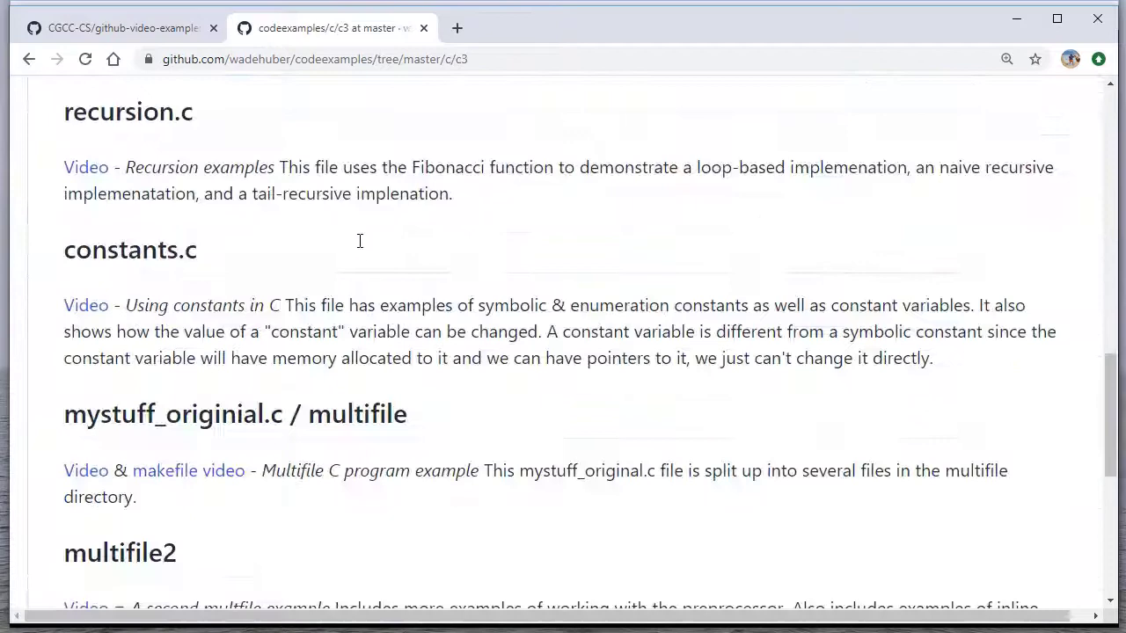
scroll(down, 3)
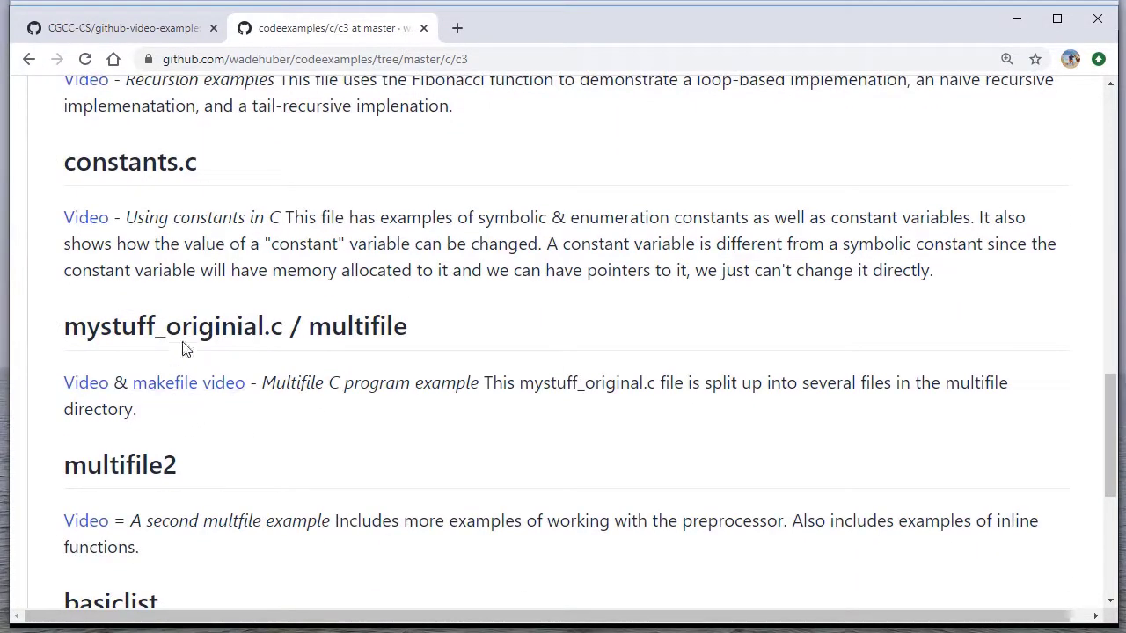
scroll(down, 3)
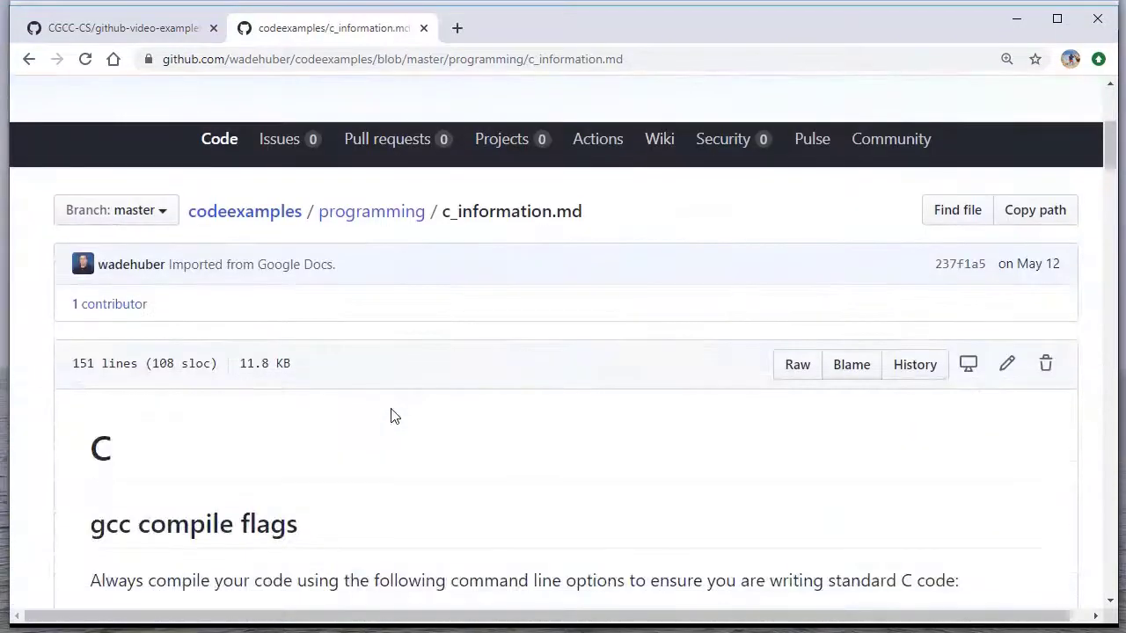
scroll(down, 3)
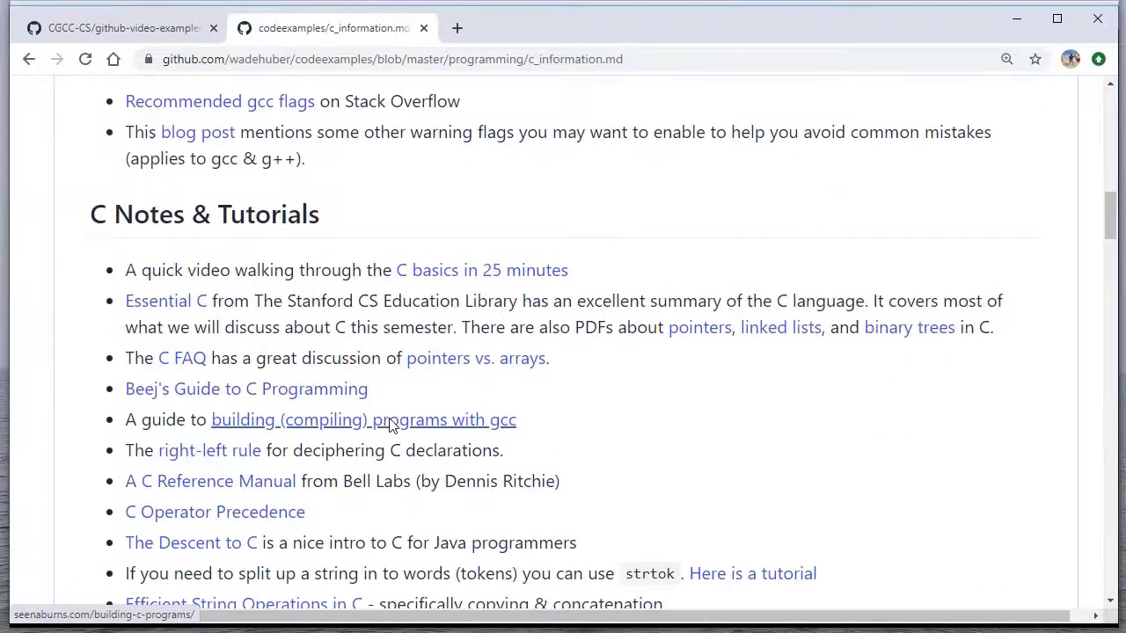
scroll(down, 3)
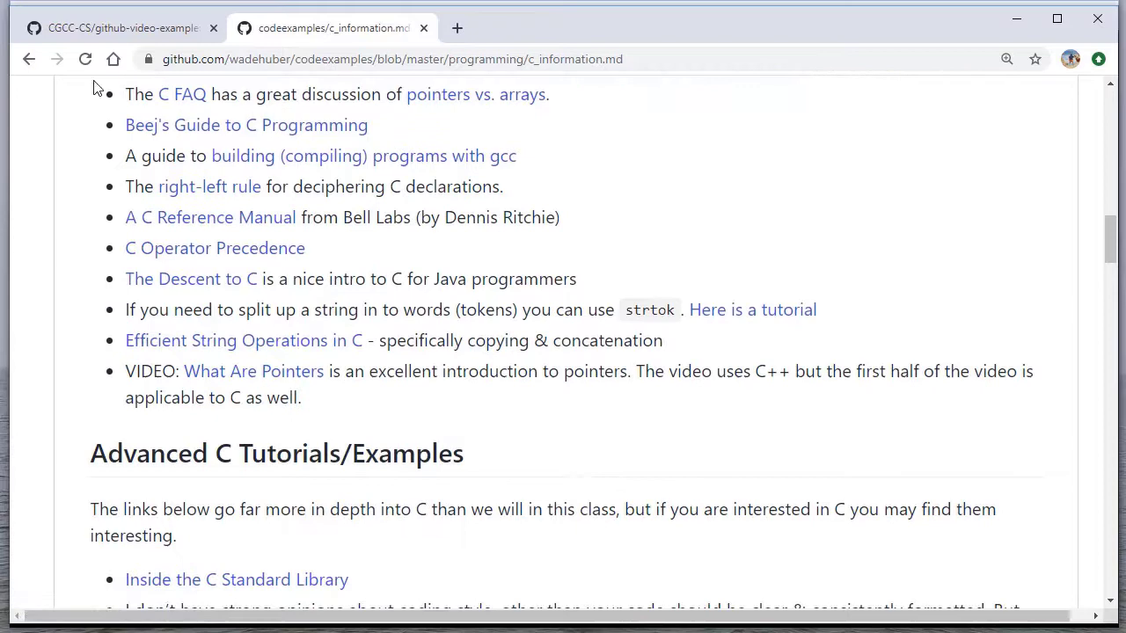
click(28, 60)
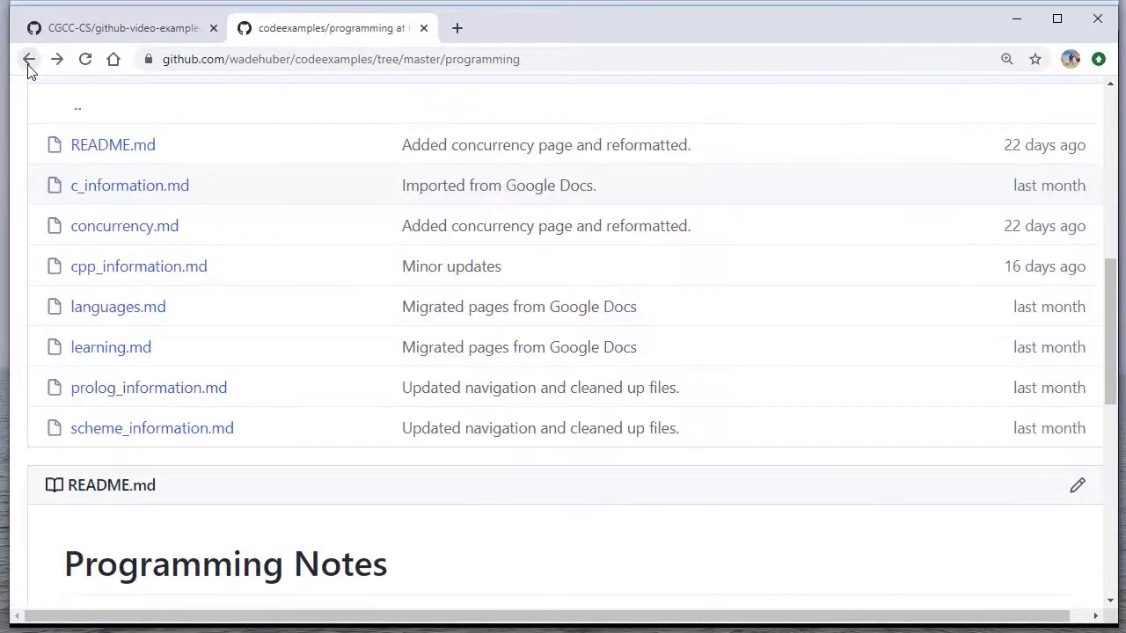
click(28, 60)
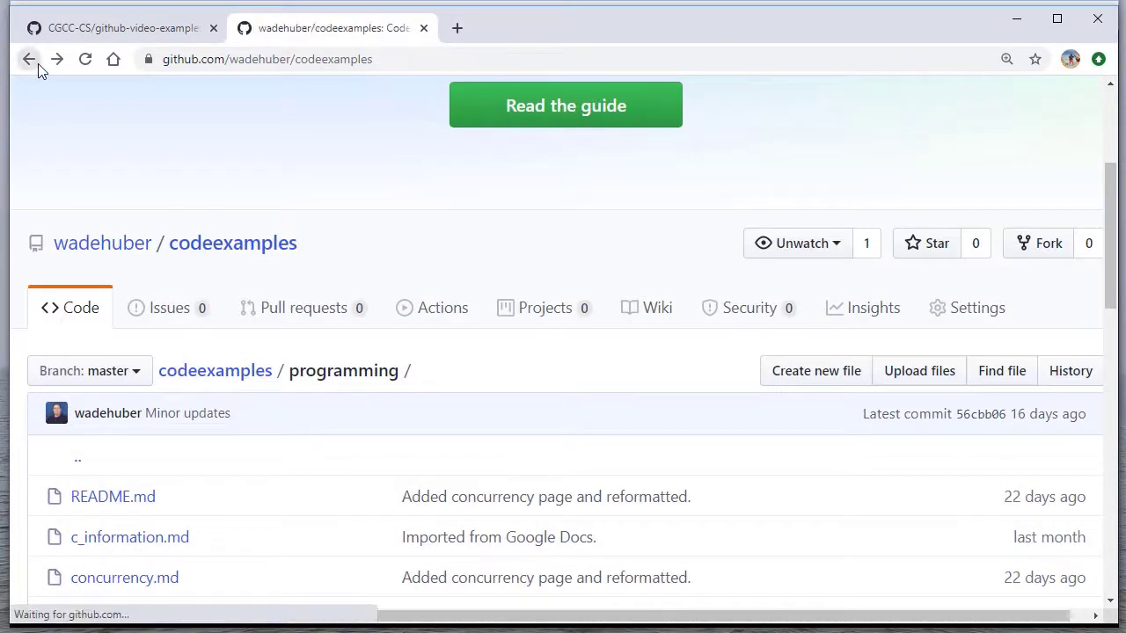
Step: Return to github-video-example and show its Clone or download address
click(123, 28)
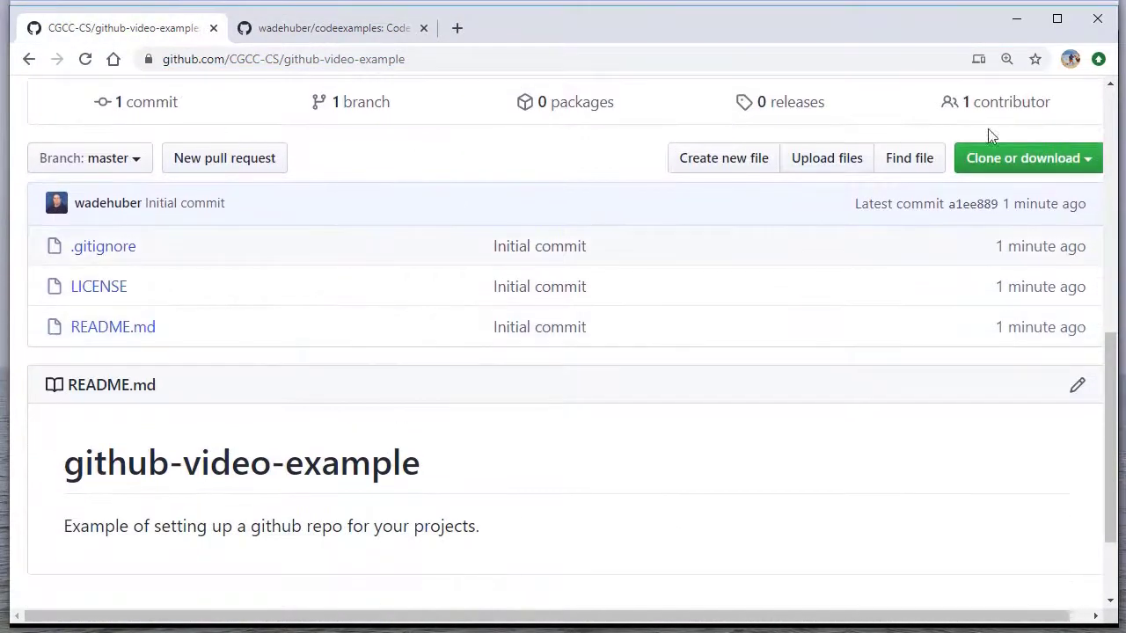
click(1022, 158)
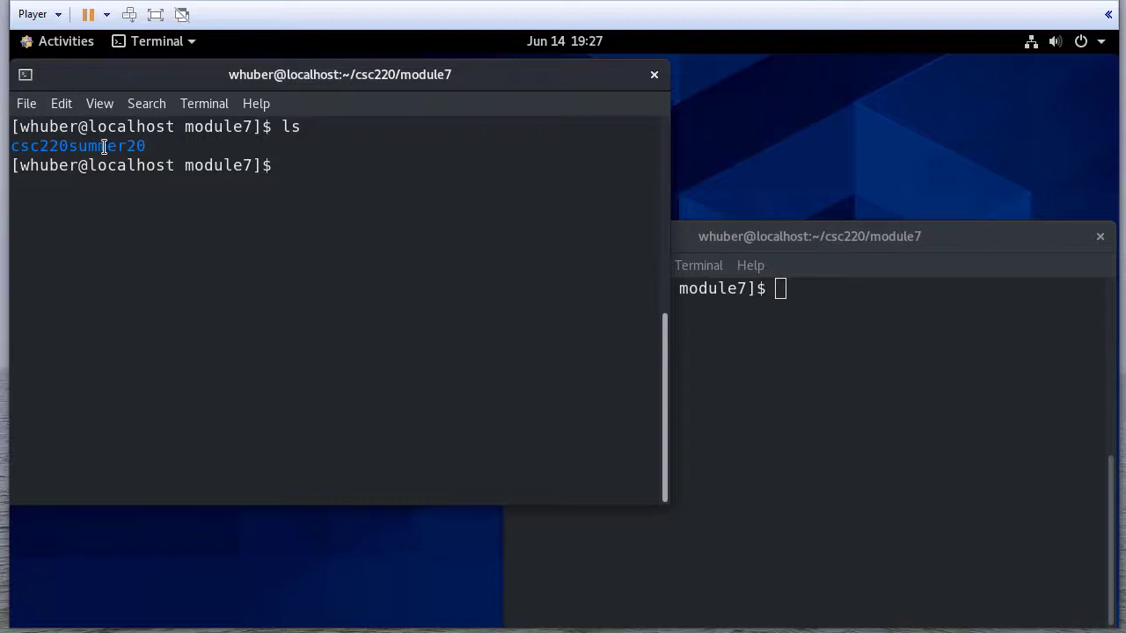
mouse_move(394, 153)
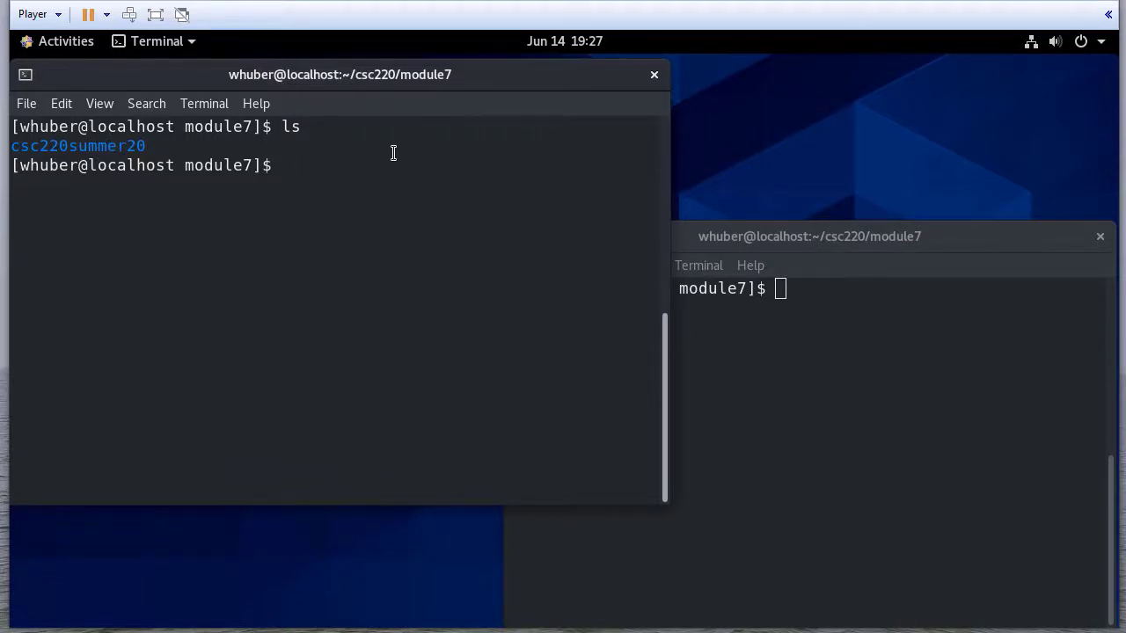
Step: Clone github-video-example with git as wadehuber and change into the cloned folder
text(git)
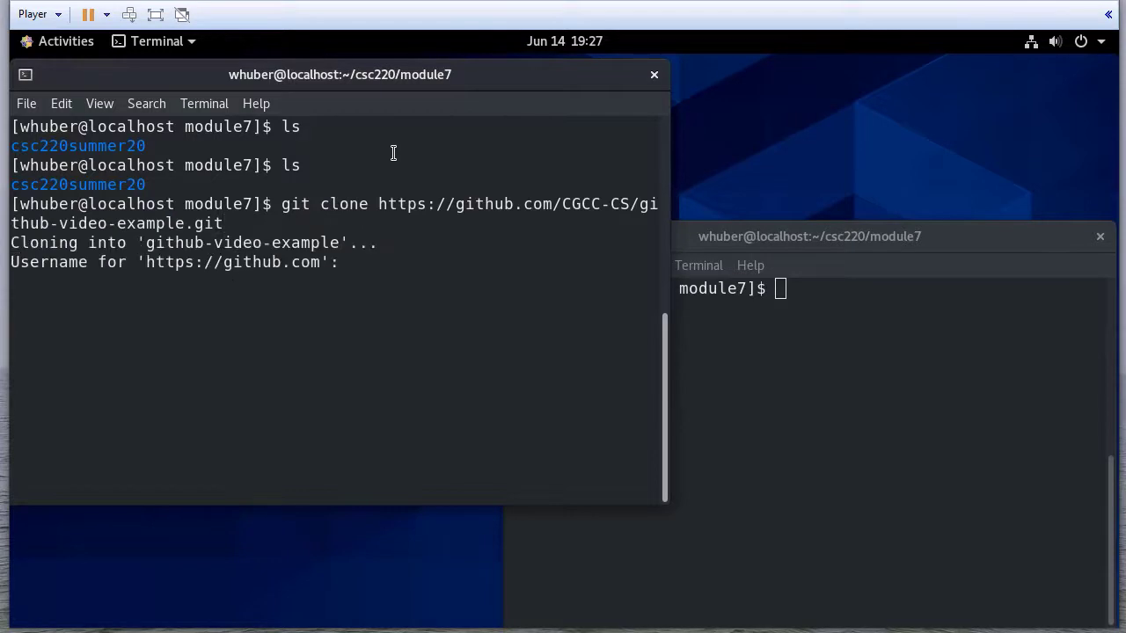
text(wadehuber)
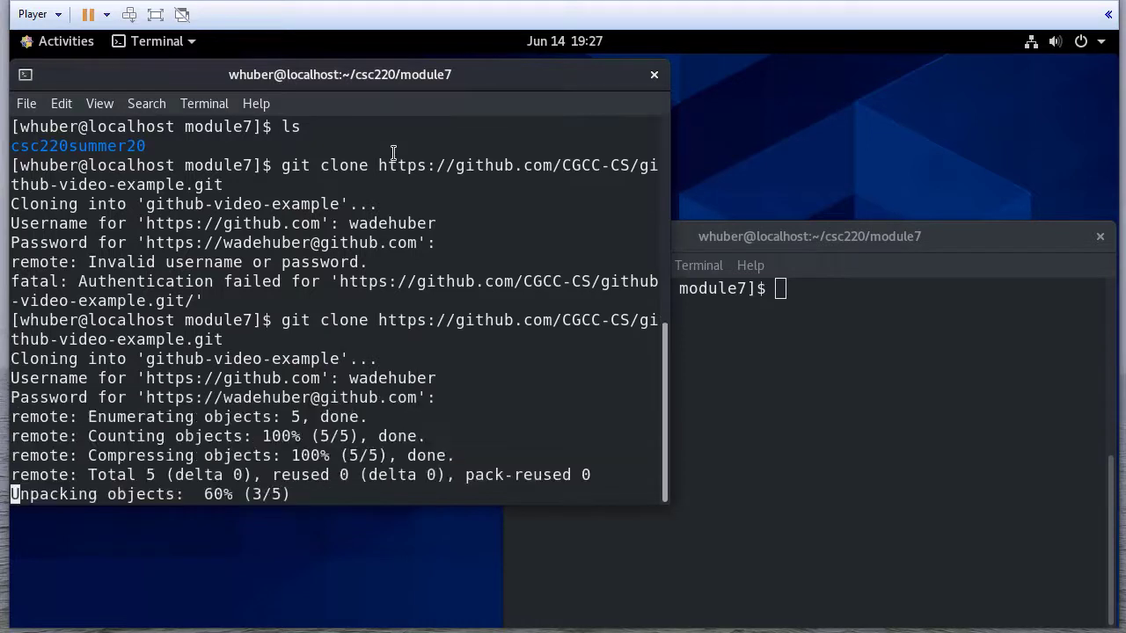
text(cd github-video-example/)
text(cp)
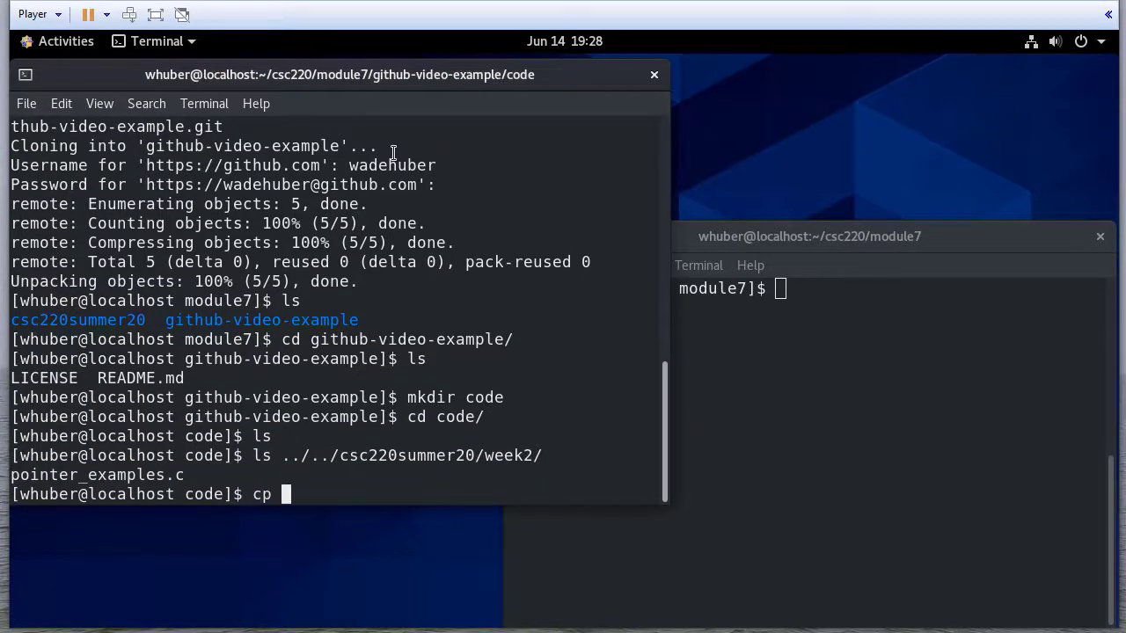
Step: Copy pointer_examples.c from csc220summer20/week2 into code, create note.txt in vi, and check git status
double_click(411, 455)
text( ../../csc220summer20/week2/pointer_examples.c .)
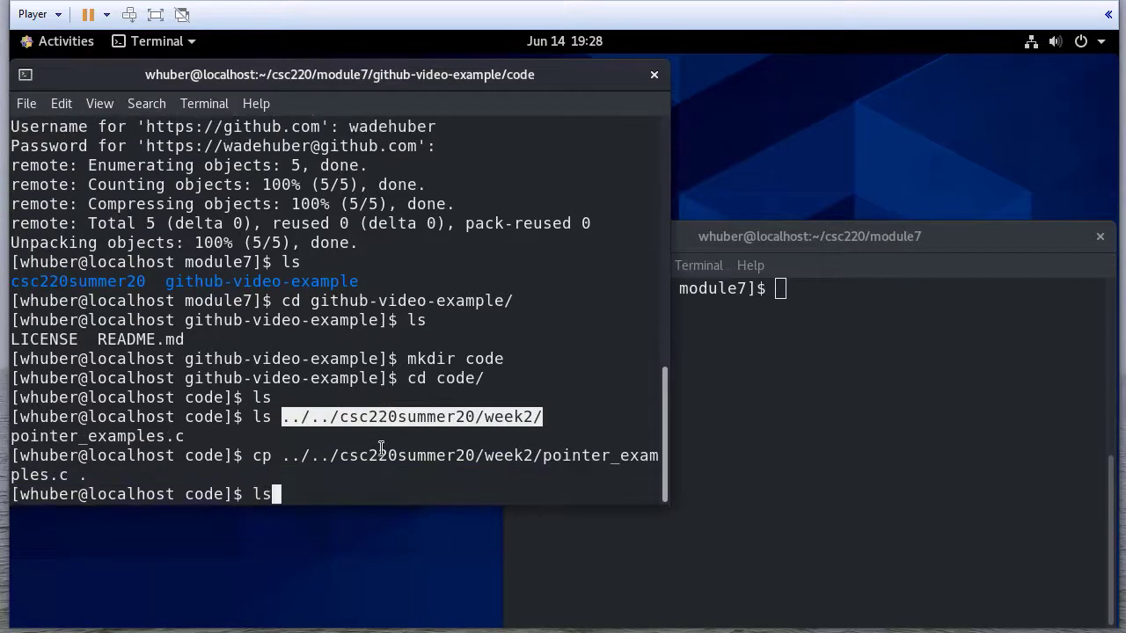
text(vi pointer_examples.c)
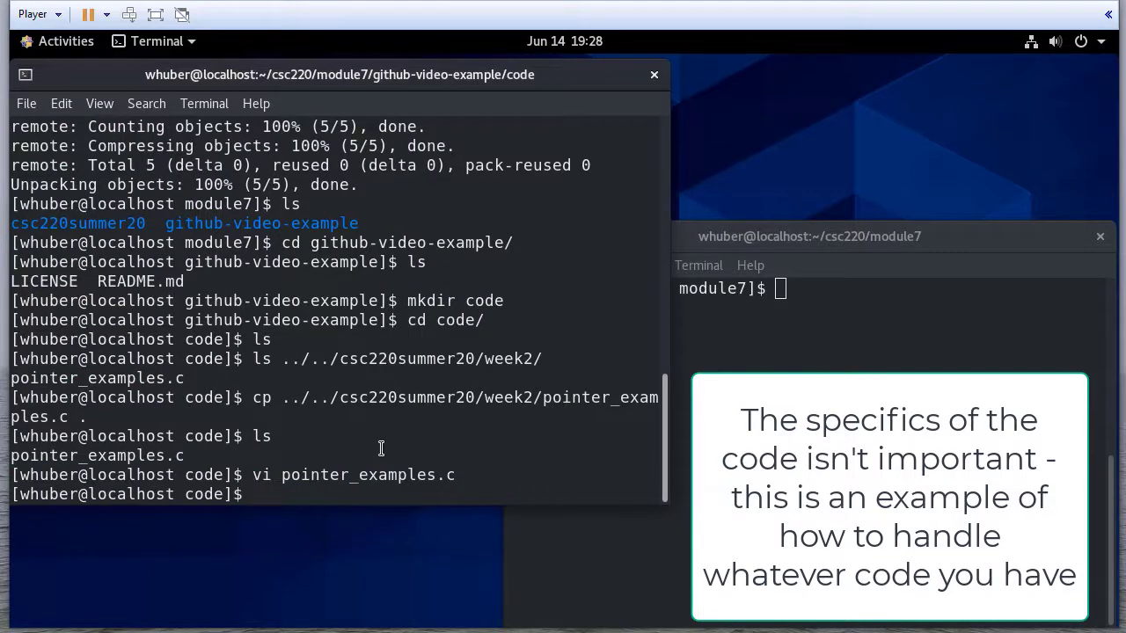
text(vi)
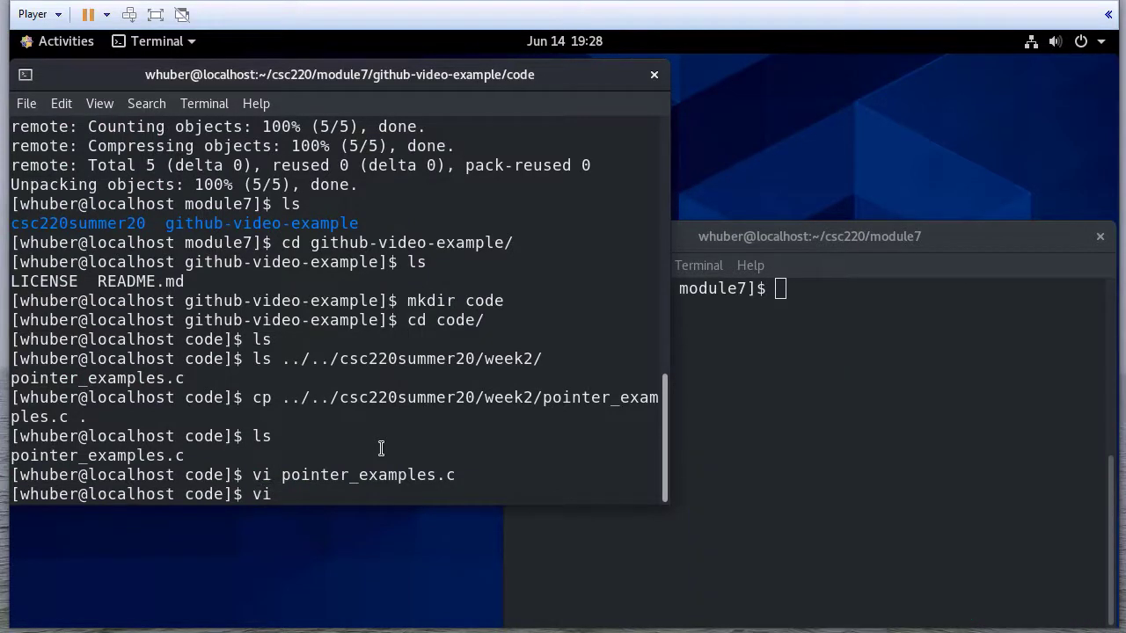
text(note.txt)
text(cd ..)
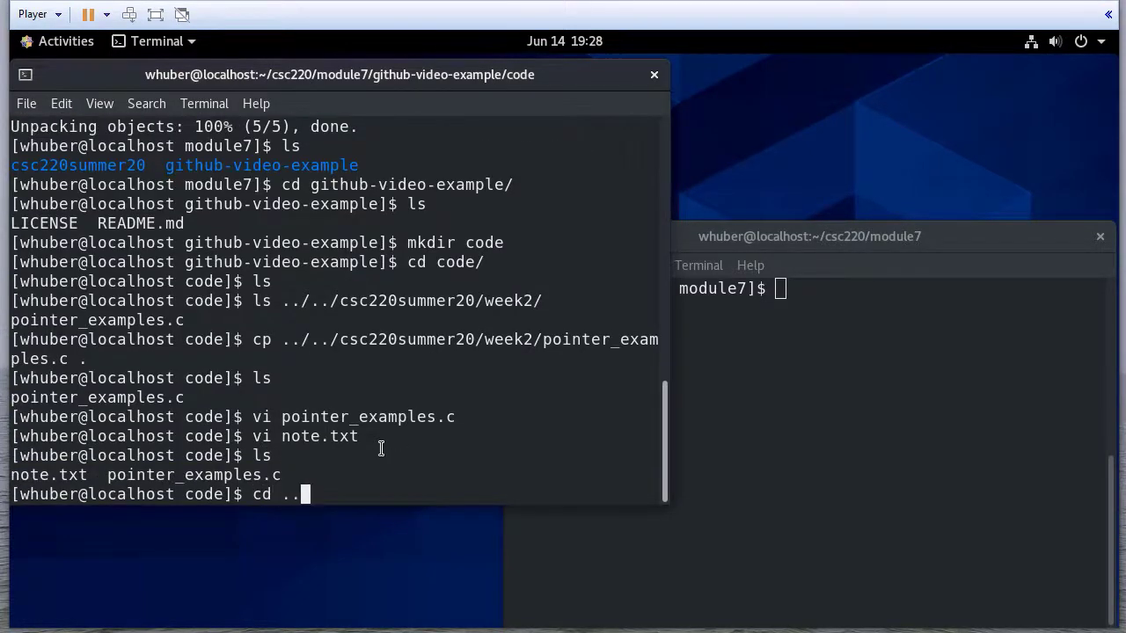
text(git s)
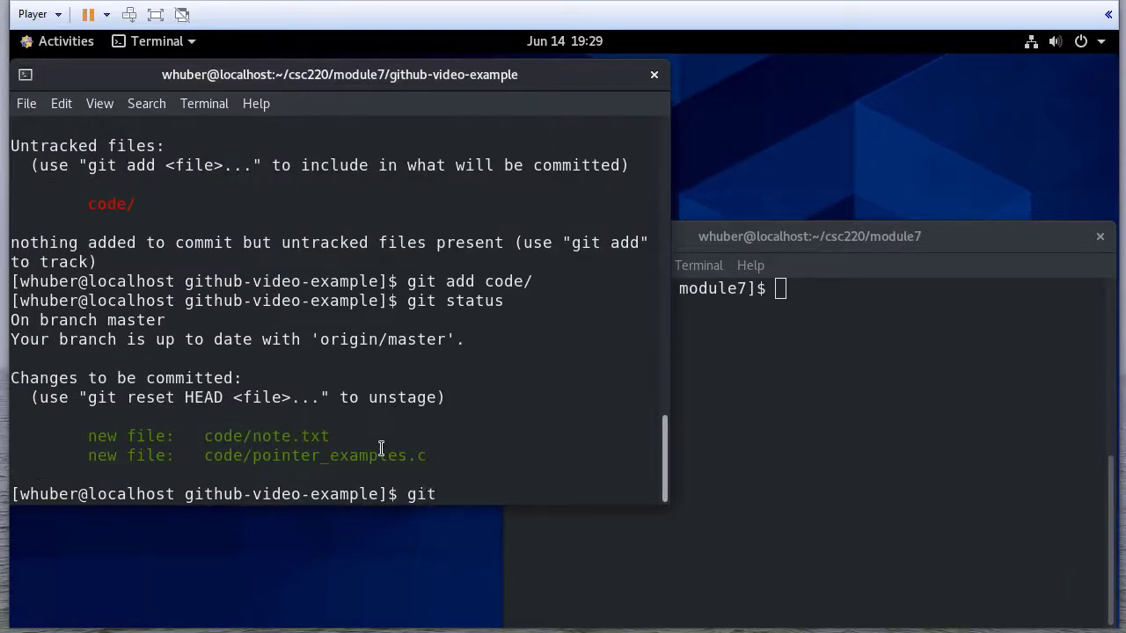
Step: Commit the code files with git commit -a -m "Sample files" and run git push
text(commit)
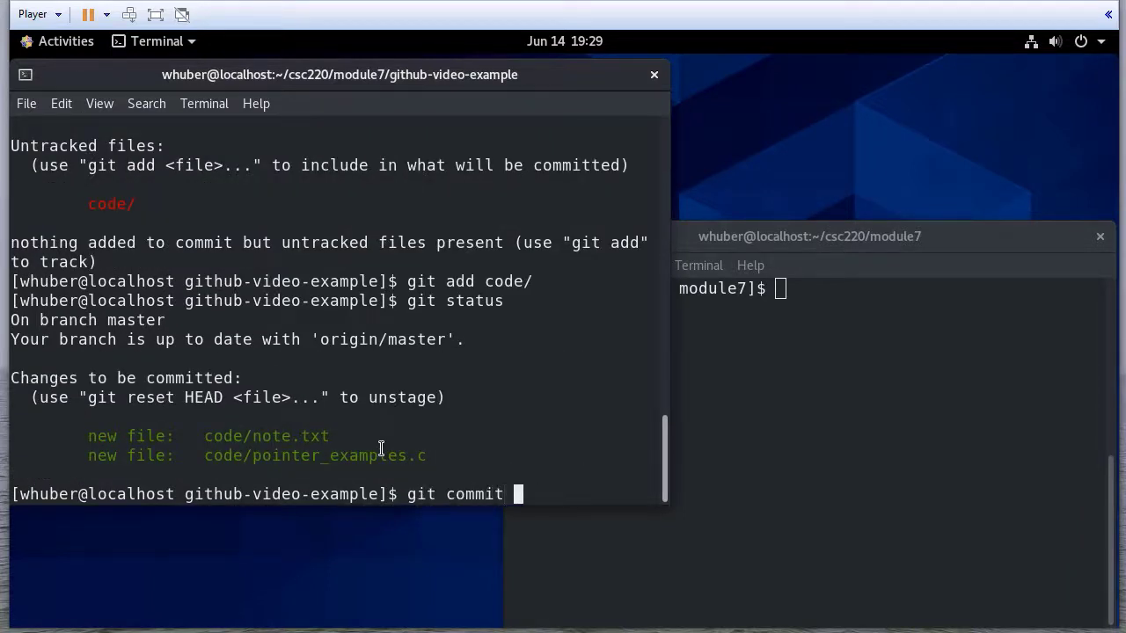
text(-a -)
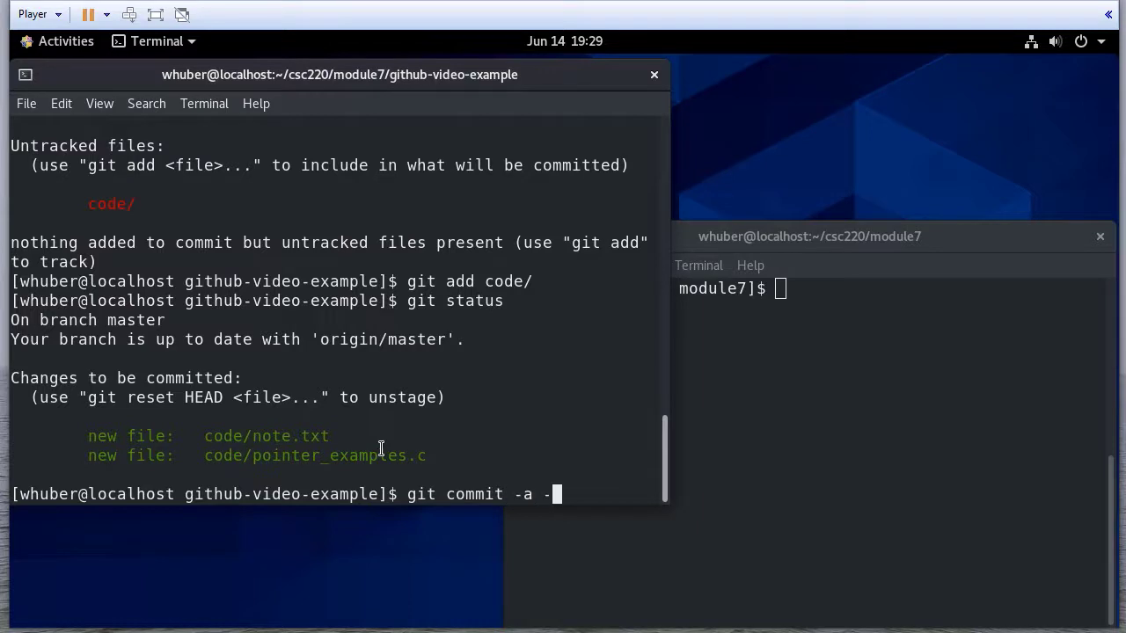
text(m "Sample files")
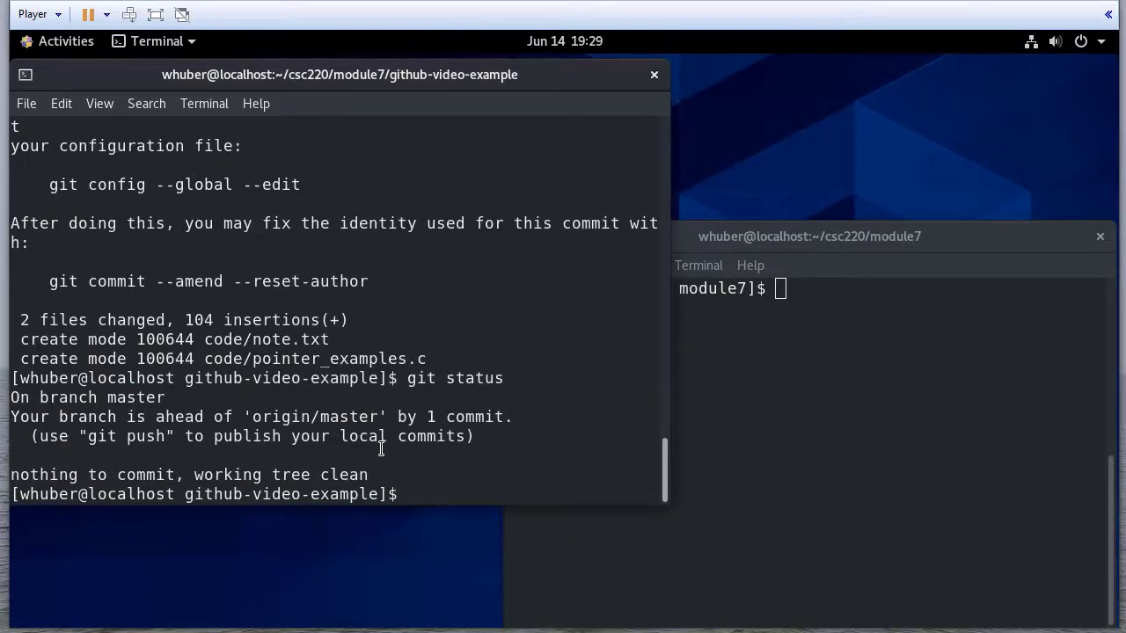
text(git push)
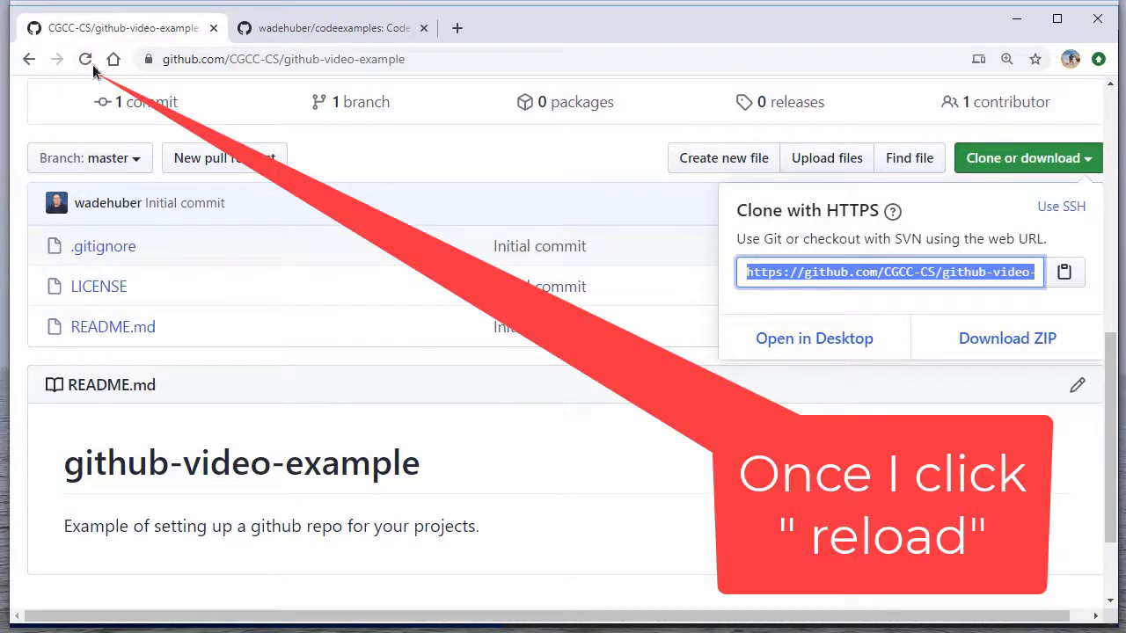
Step: Reload the repository page so the code folder and Sample files commit appear
click(84, 60)
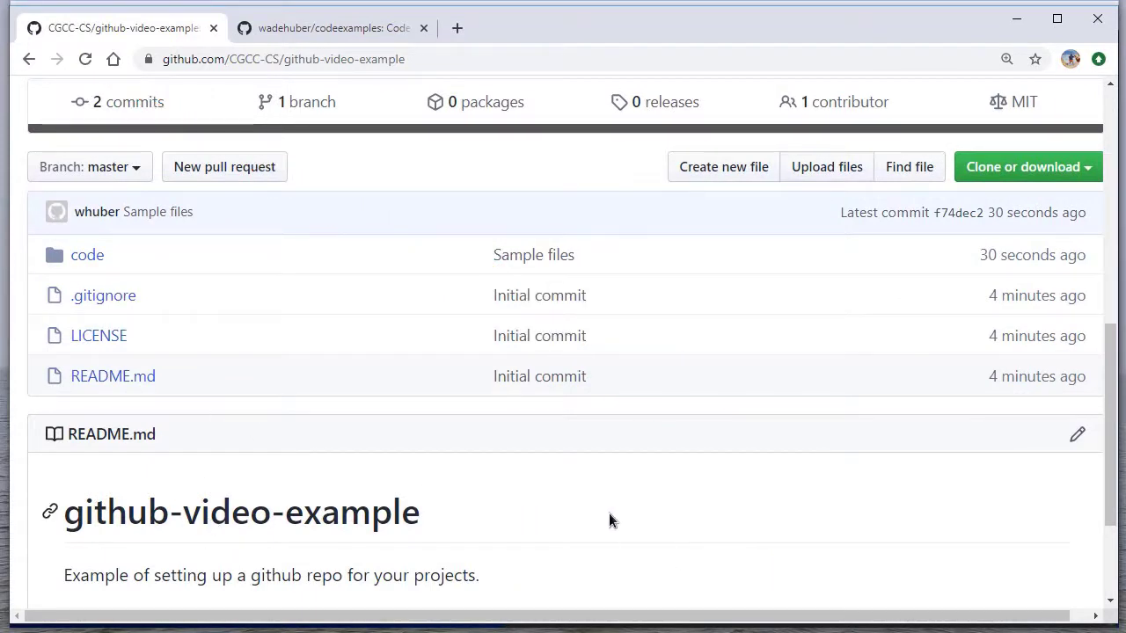
mouse_move(291, 545)
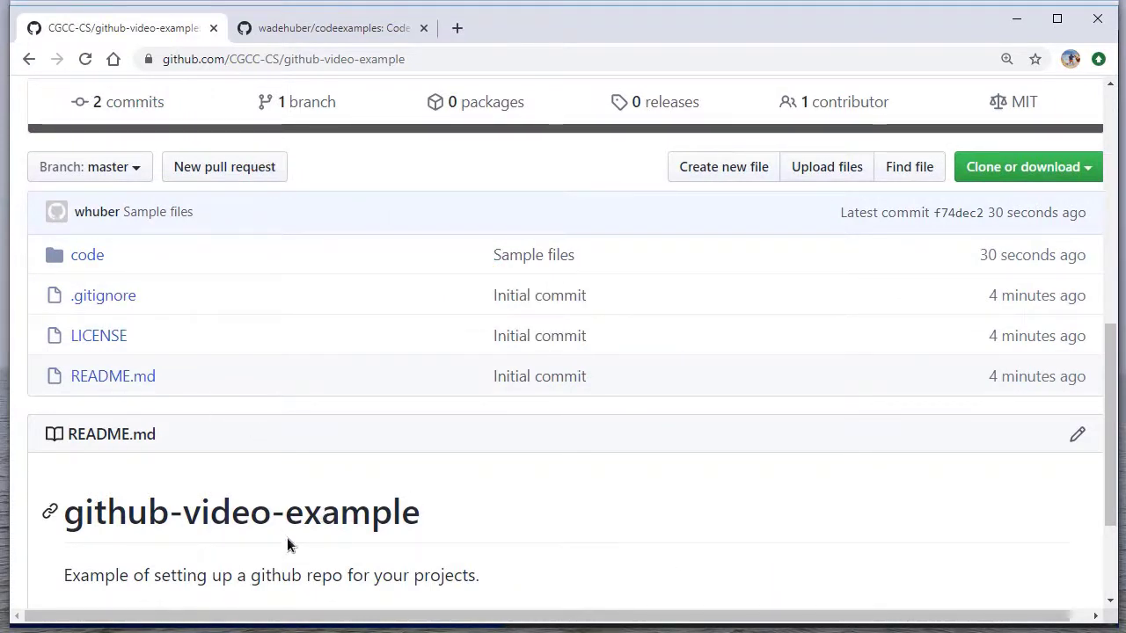
mouse_move(542, 519)
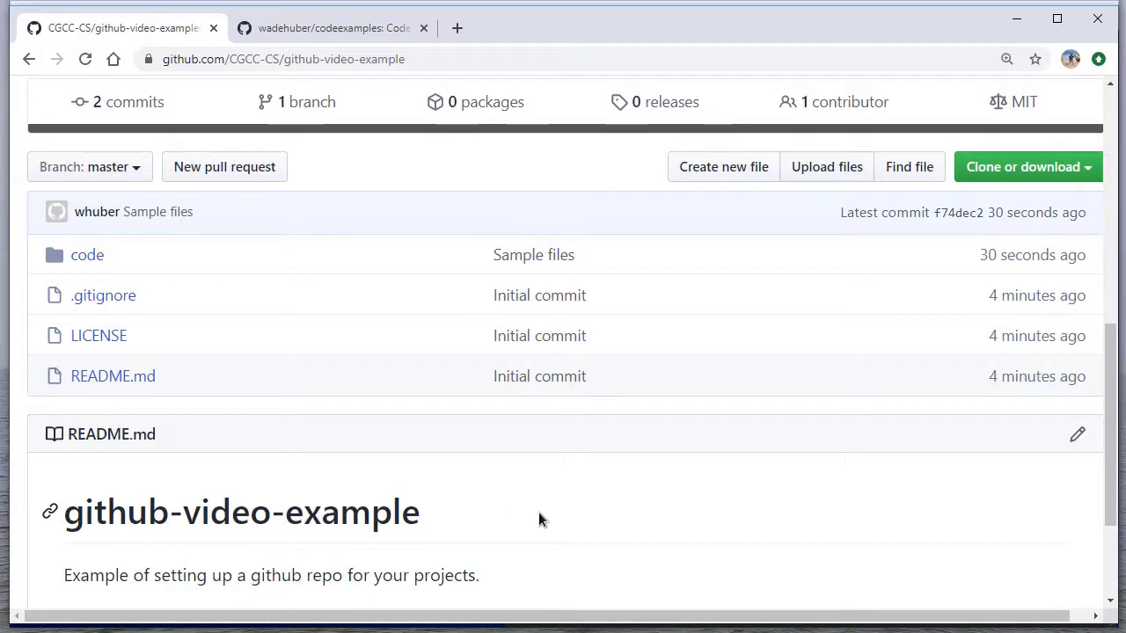
mouse_move(413, 532)
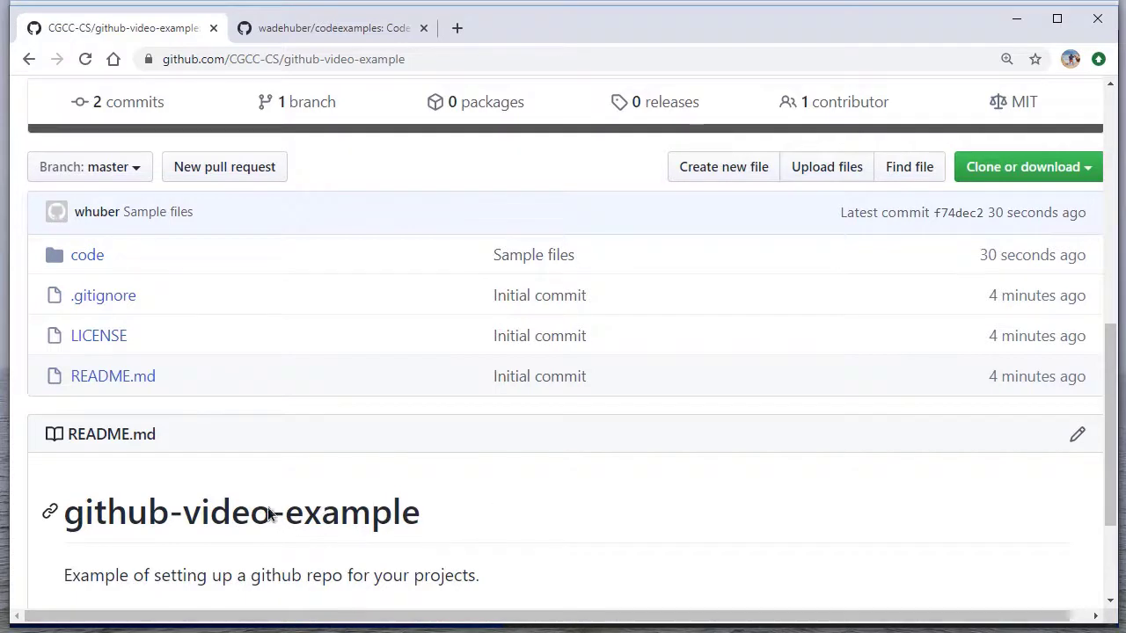
mouse_move(1059, 584)
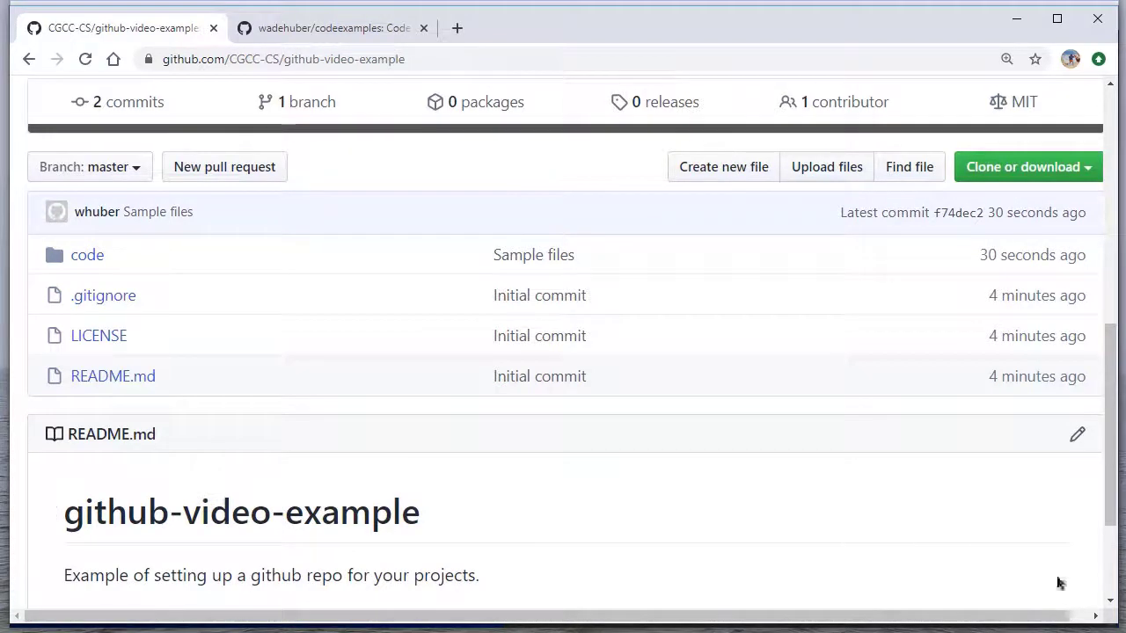